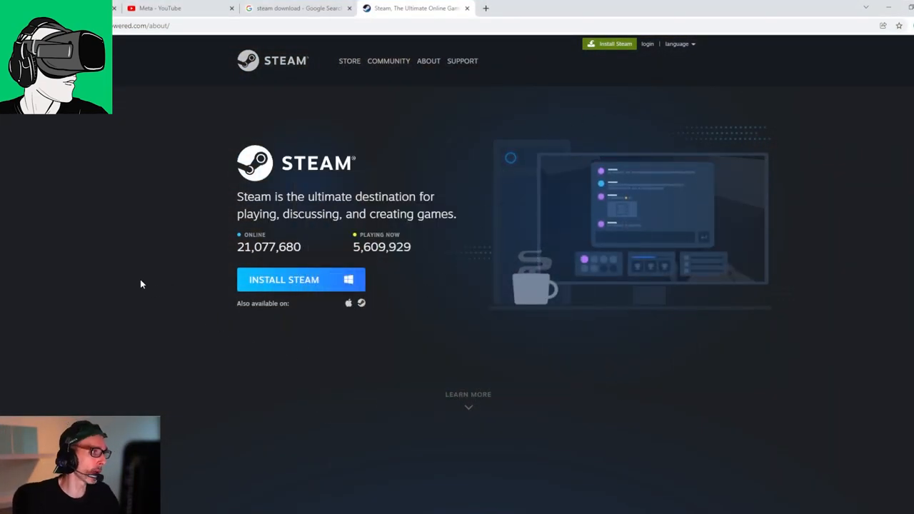
mouse_move(126, 250)
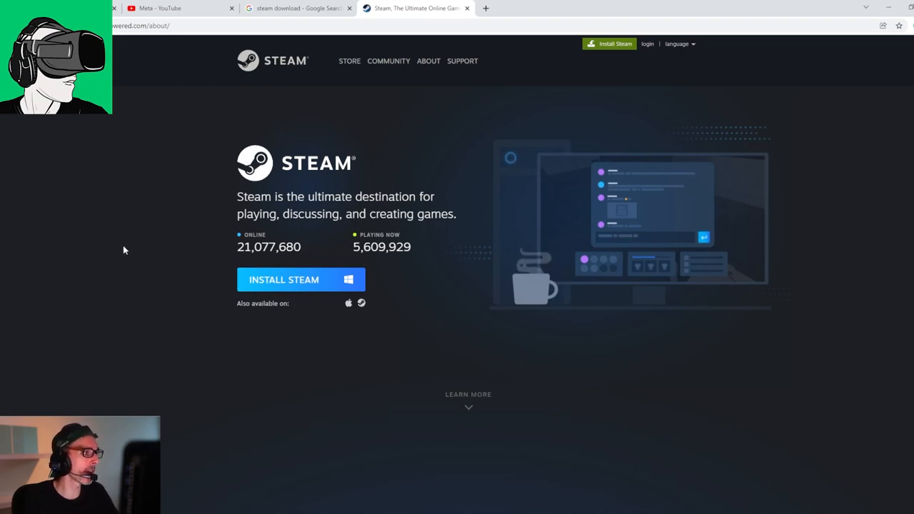
mouse_move(266, 278)
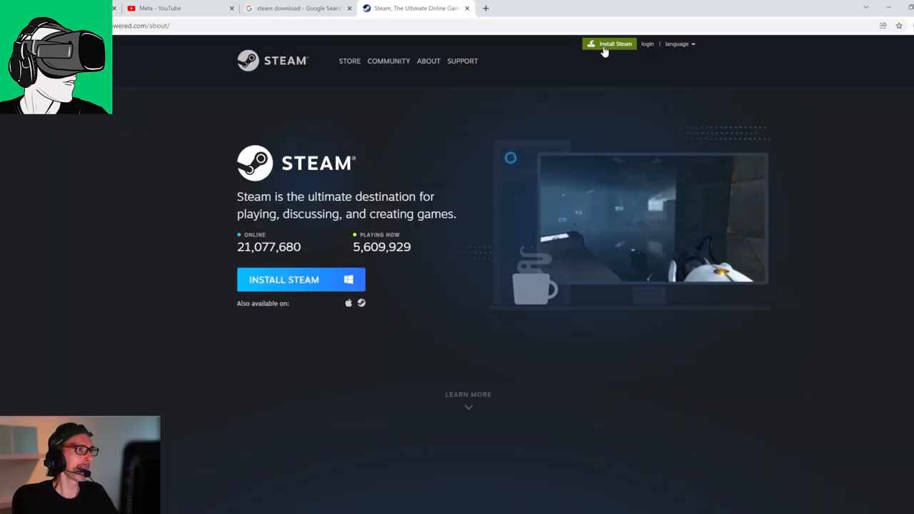
mouse_move(309, 278)
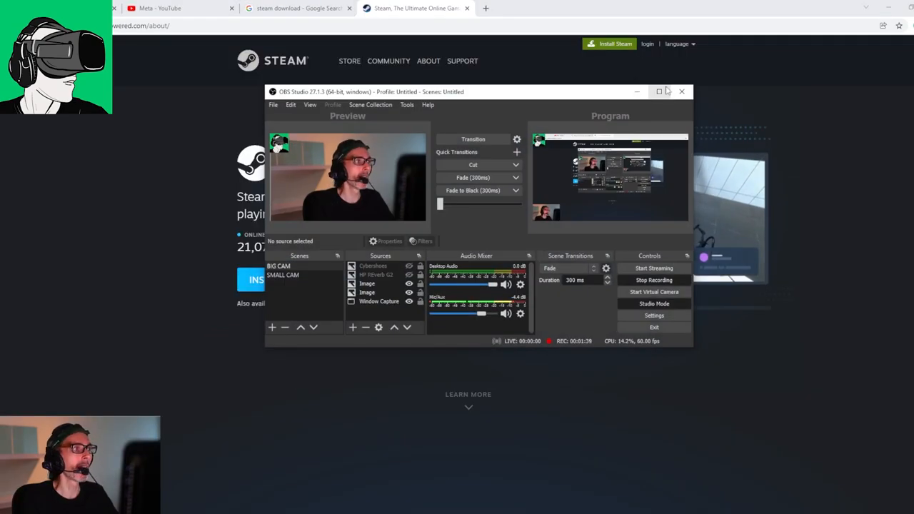
- Turn off 'Start Windows Mixed Reality for SteamVR automatically' under Startup and desktop
left_click(659, 92)
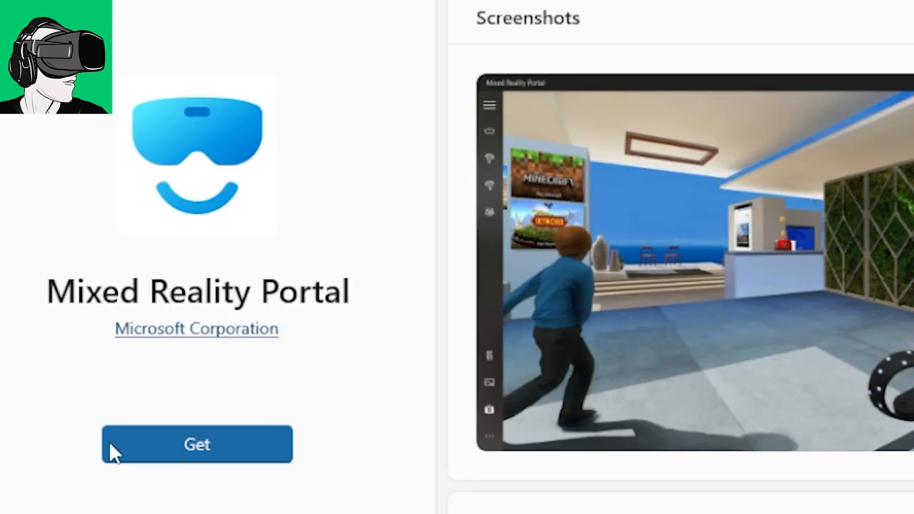
mouse_move(140, 416)
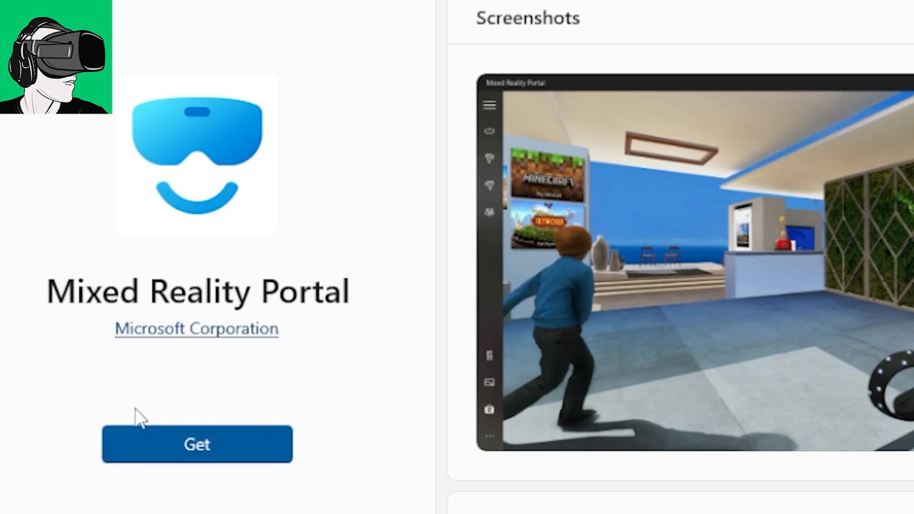
mouse_move(289, 383)
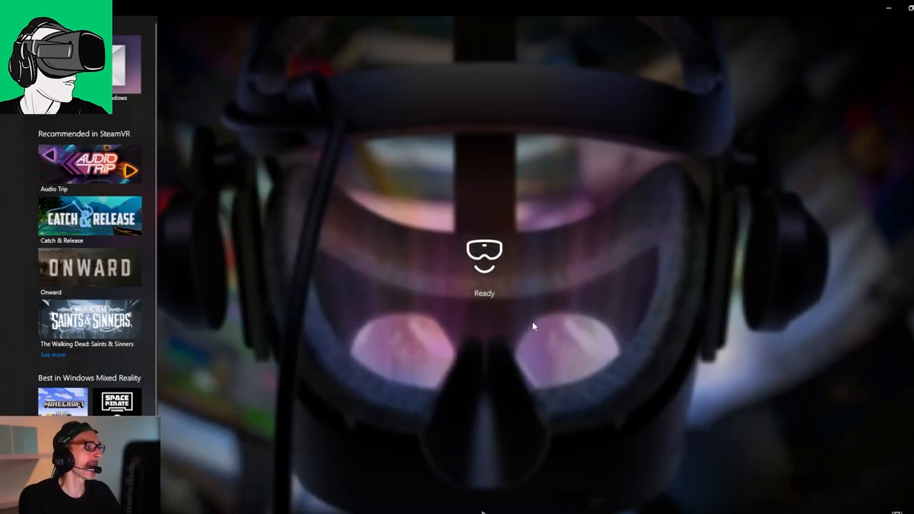
mouse_move(468, 126)
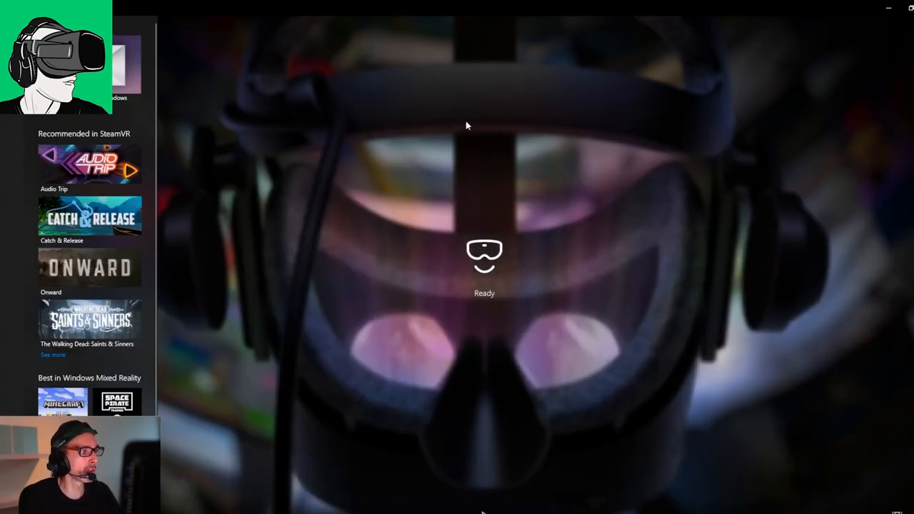
mouse_move(490, 267)
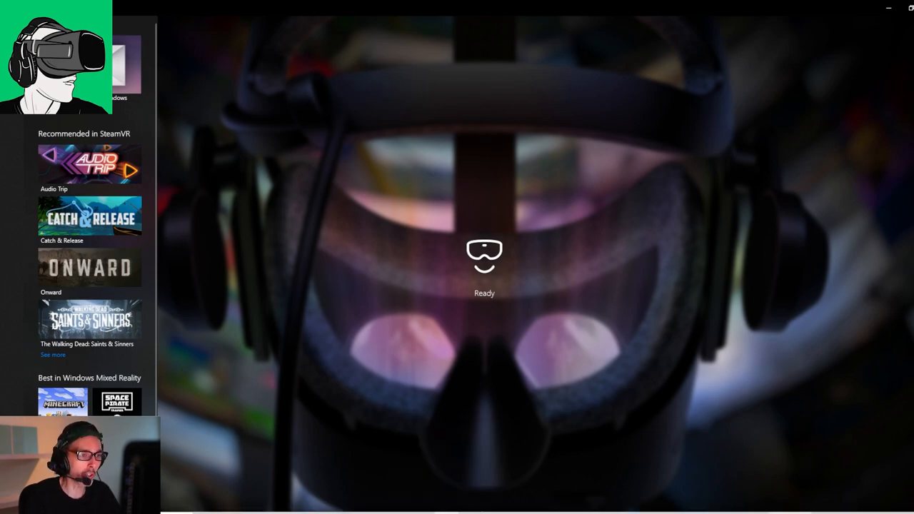
mouse_move(352, 214)
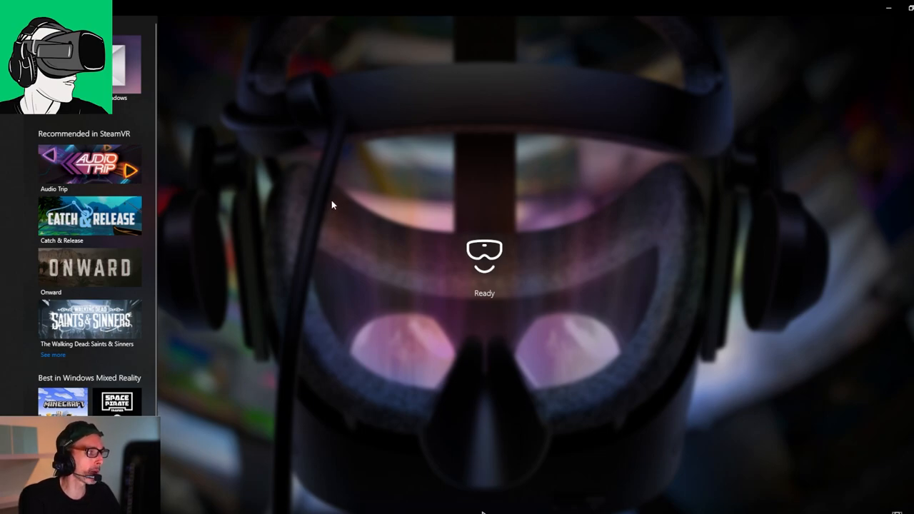
mouse_move(253, 183)
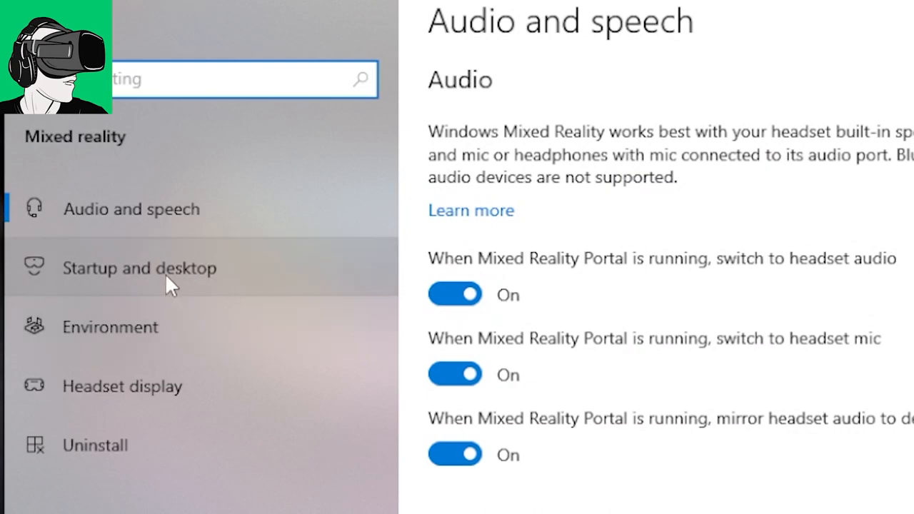
left_click(140, 269)
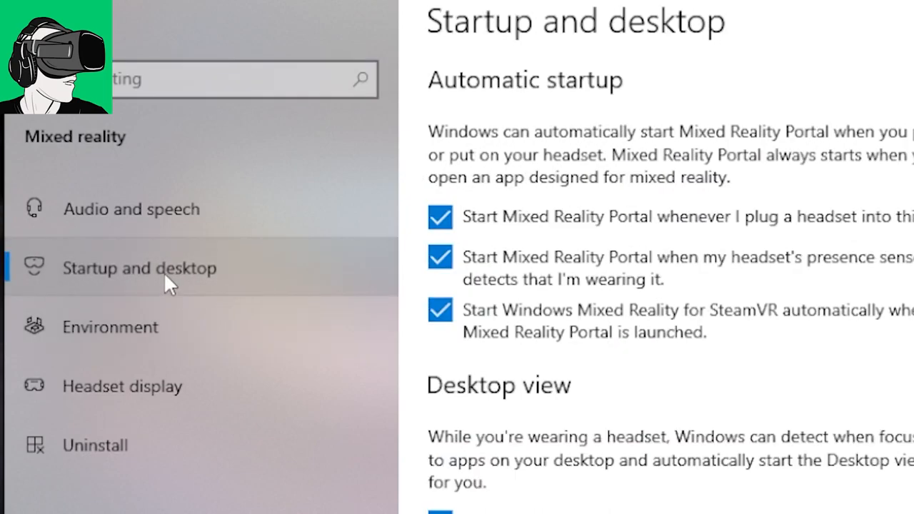
left_click(440, 311)
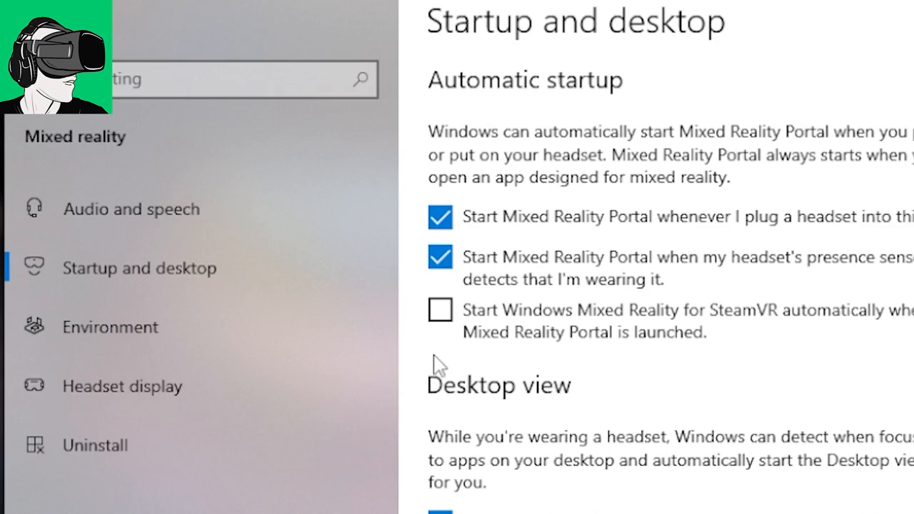
mouse_move(554, 300)
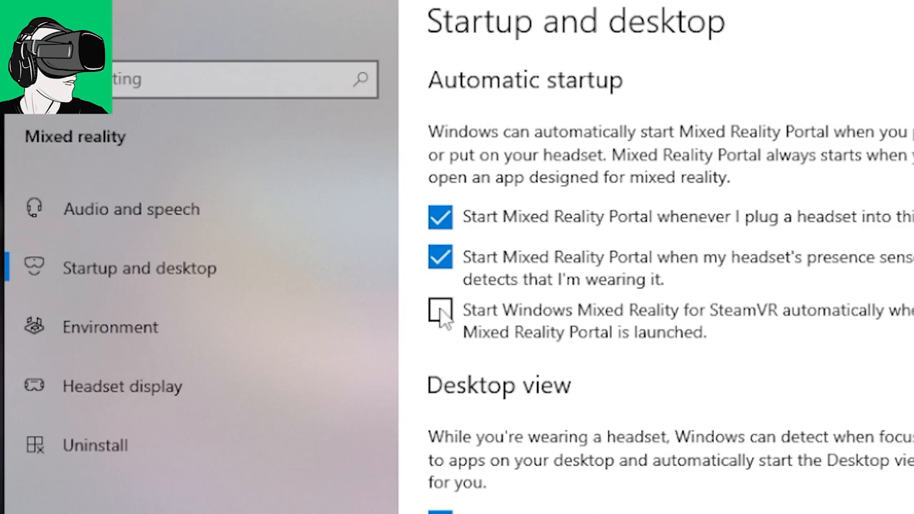
left_click(440, 311)
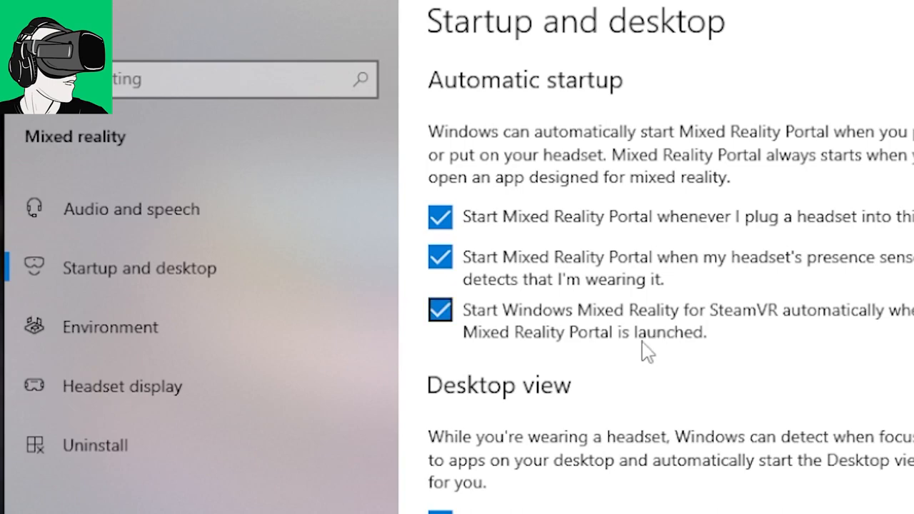
mouse_move(640, 360)
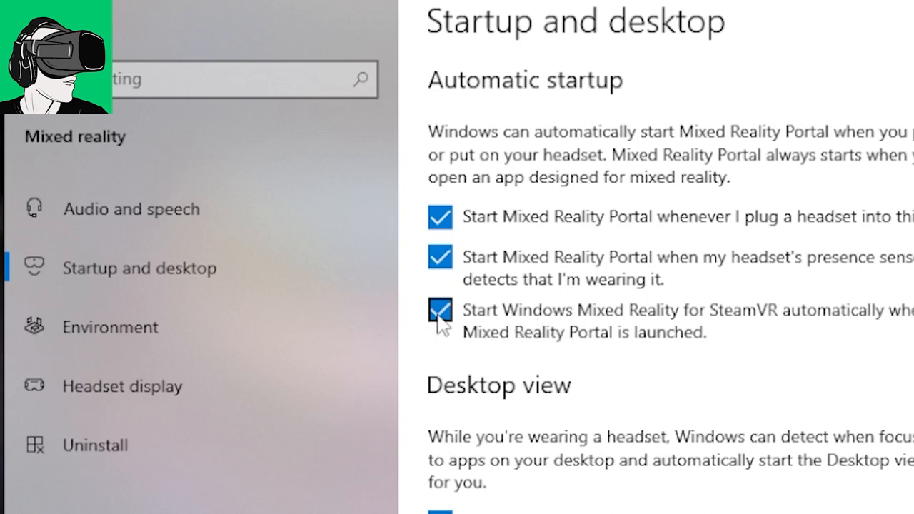
left_click(443, 311)
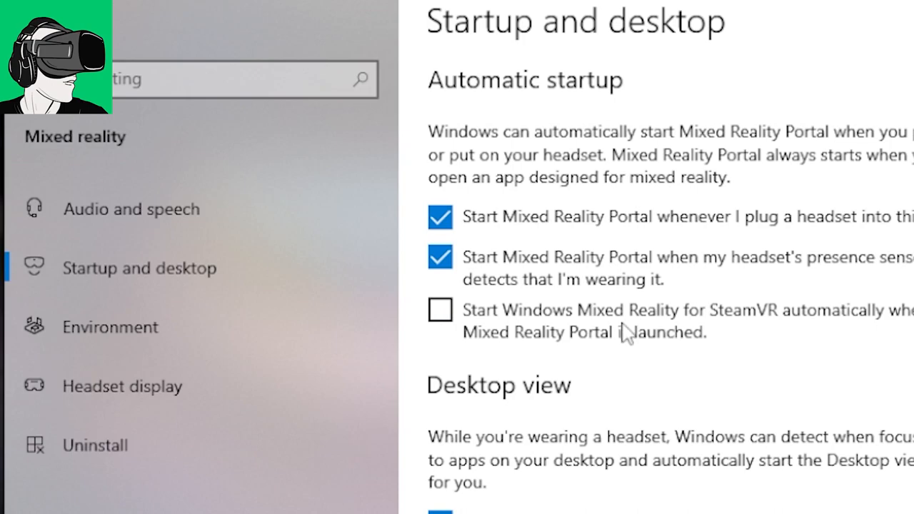
mouse_move(633, 336)
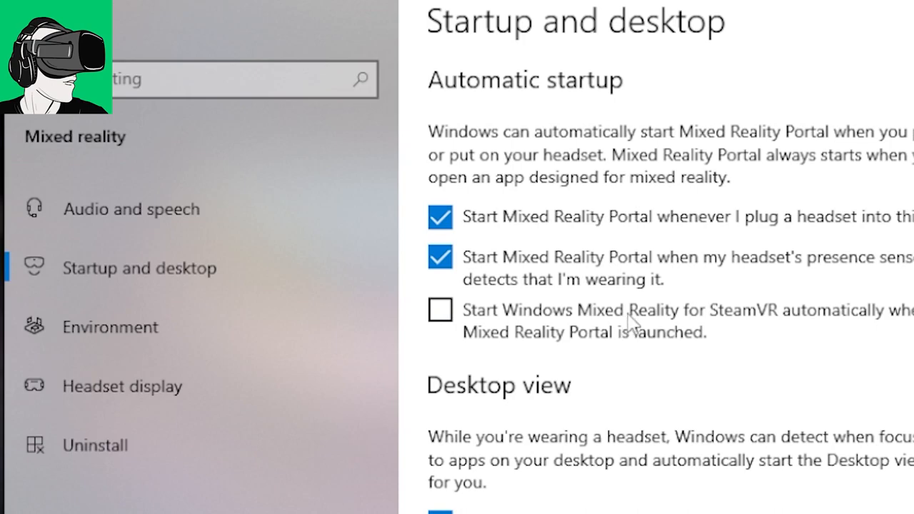
left_click(440, 312)
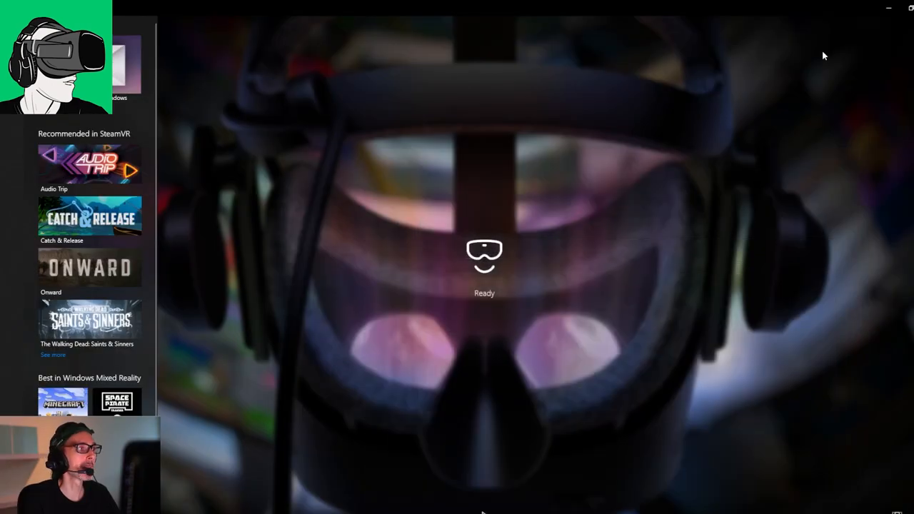
mouse_move(293, 350)
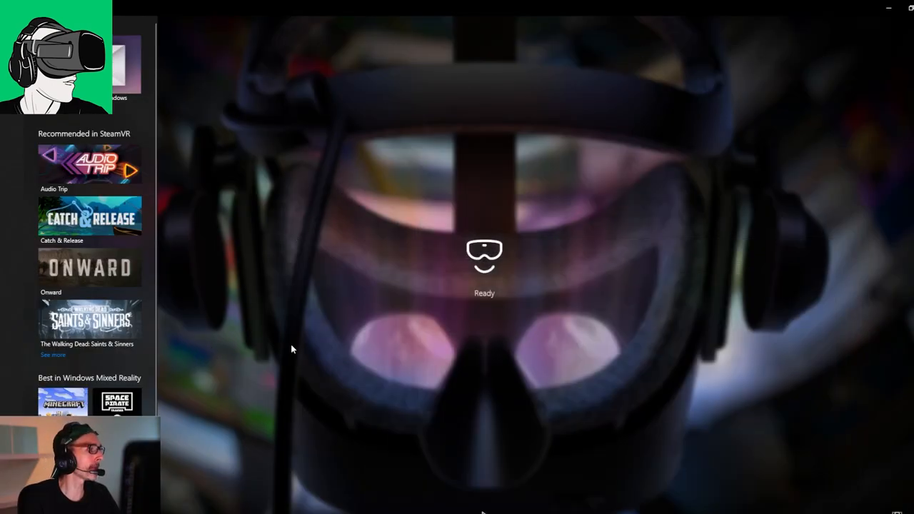
mouse_move(310, 344)
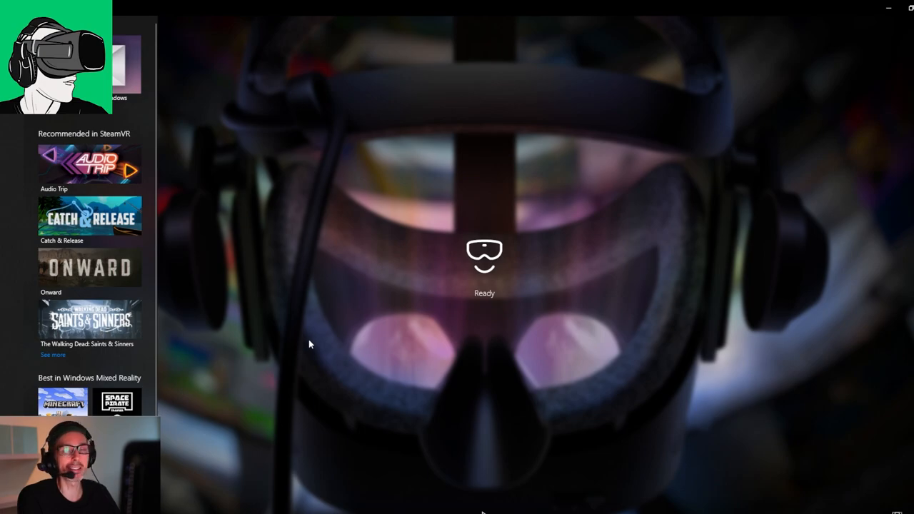
mouse_move(302, 348)
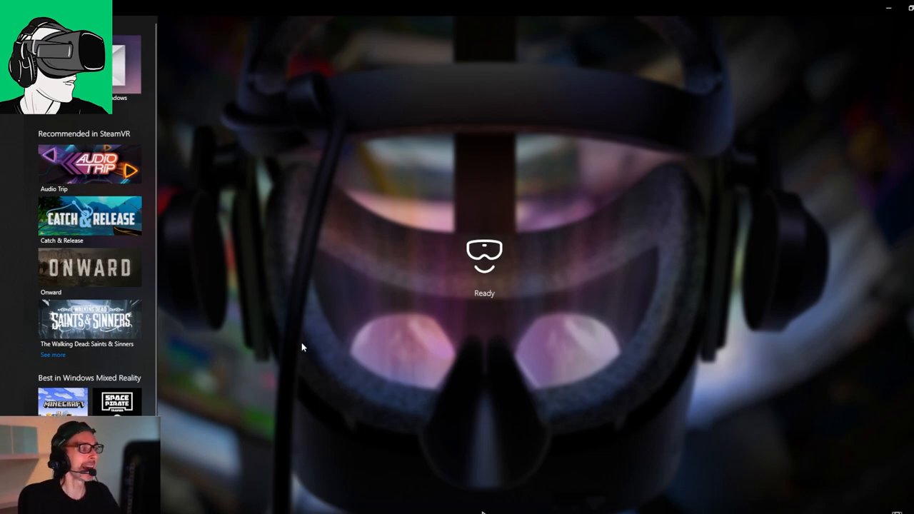
mouse_move(301, 367)
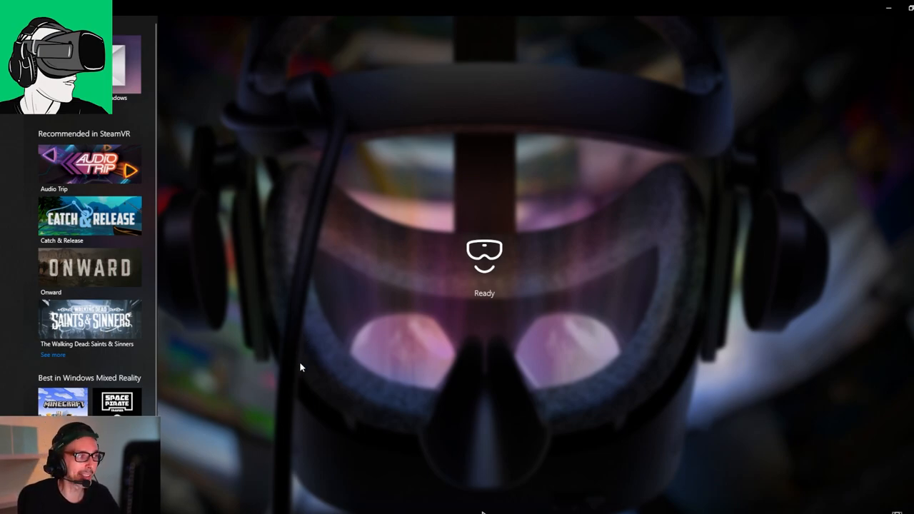
mouse_move(325, 347)
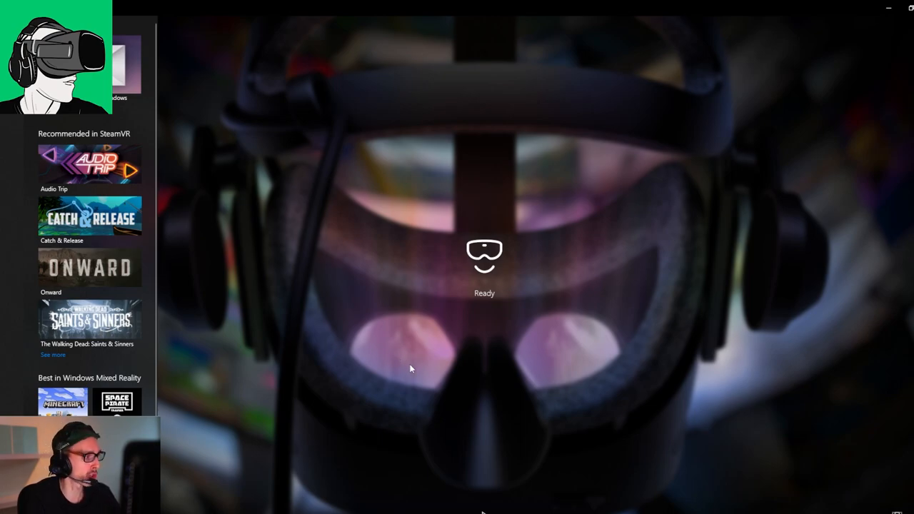
mouse_move(409, 376)
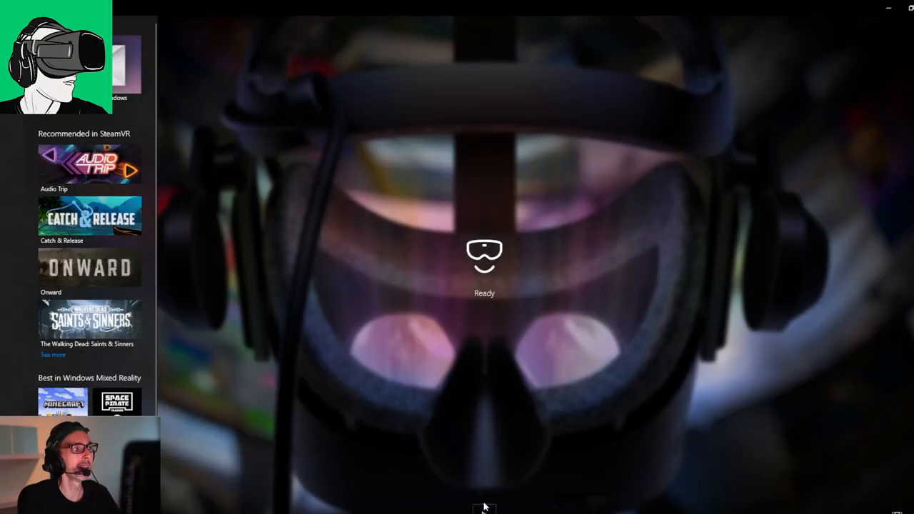
mouse_move(484, 471)
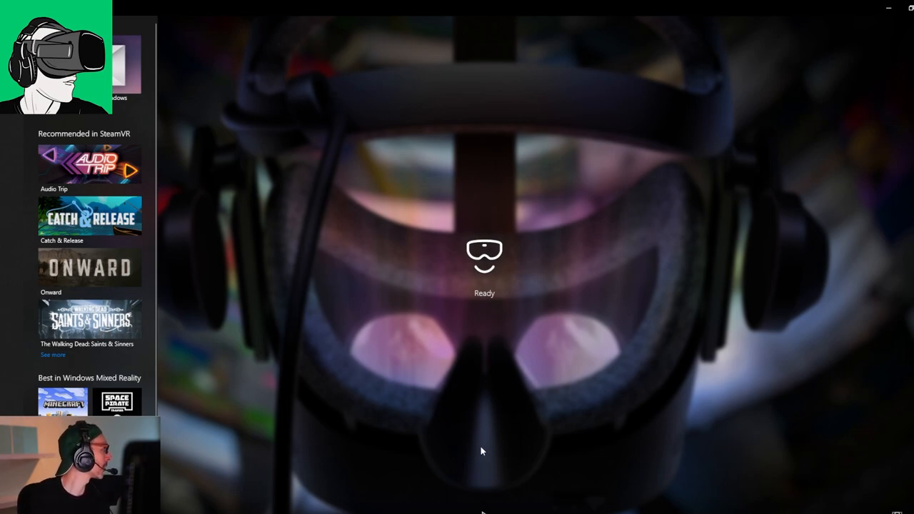
mouse_move(472, 437)
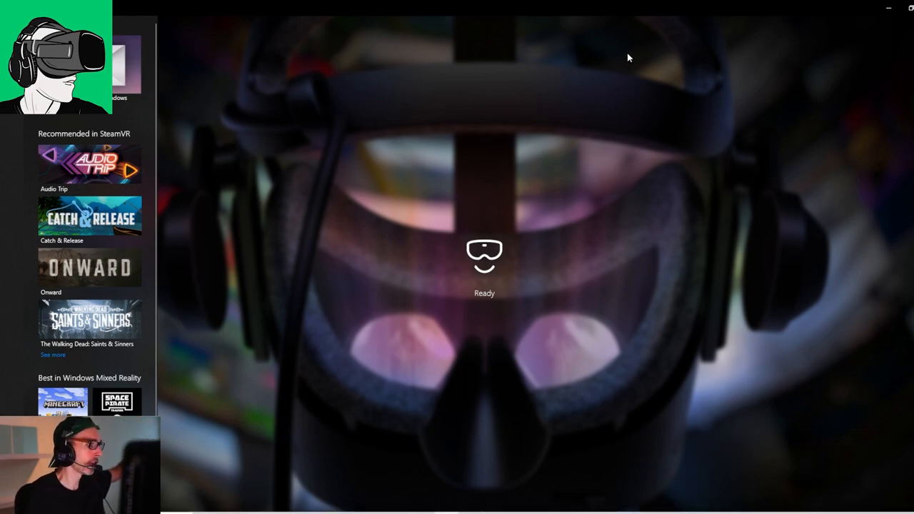
mouse_move(864, 135)
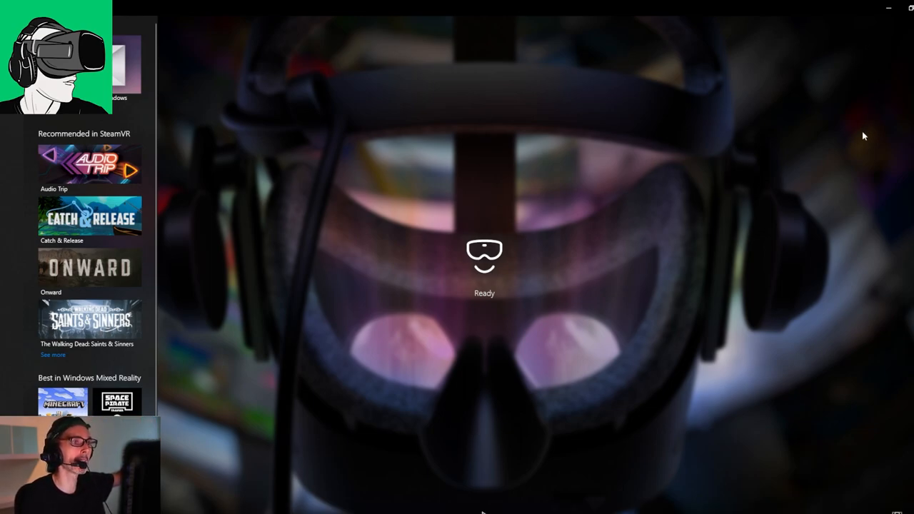
mouse_move(877, 9)
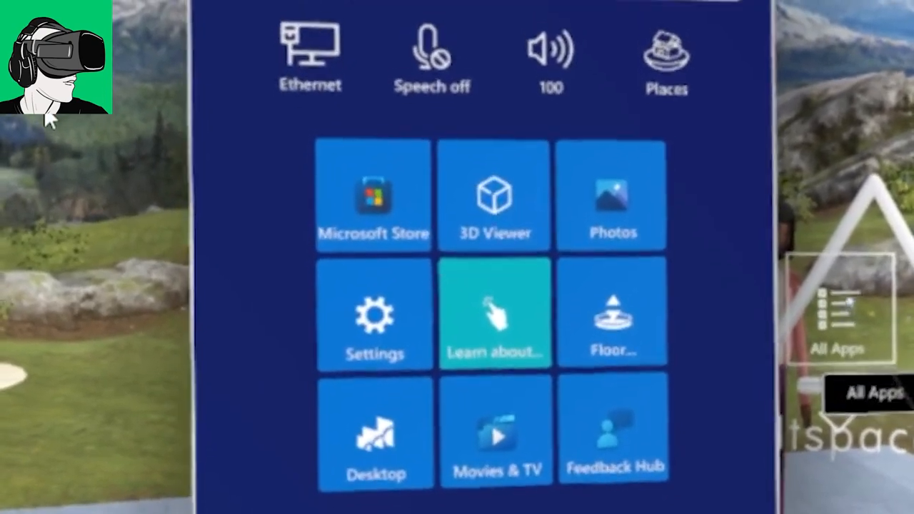
- Launch SteamVR from the All Apps list so its Home dashboard appears
left_click(834, 307)
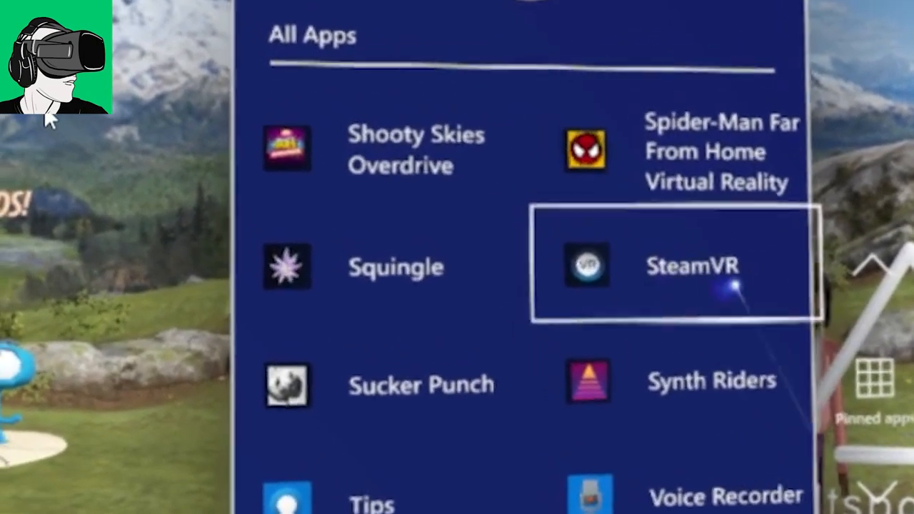
left_click(691, 266)
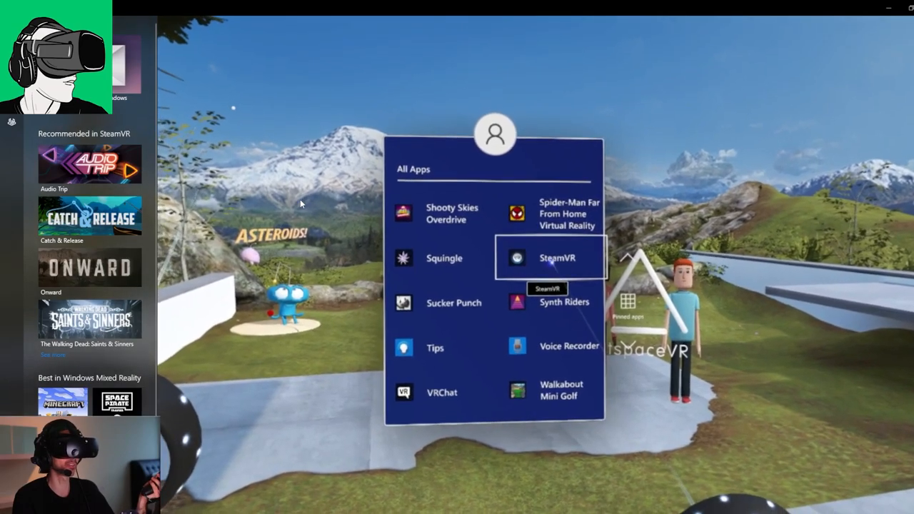
left_click(551, 257)
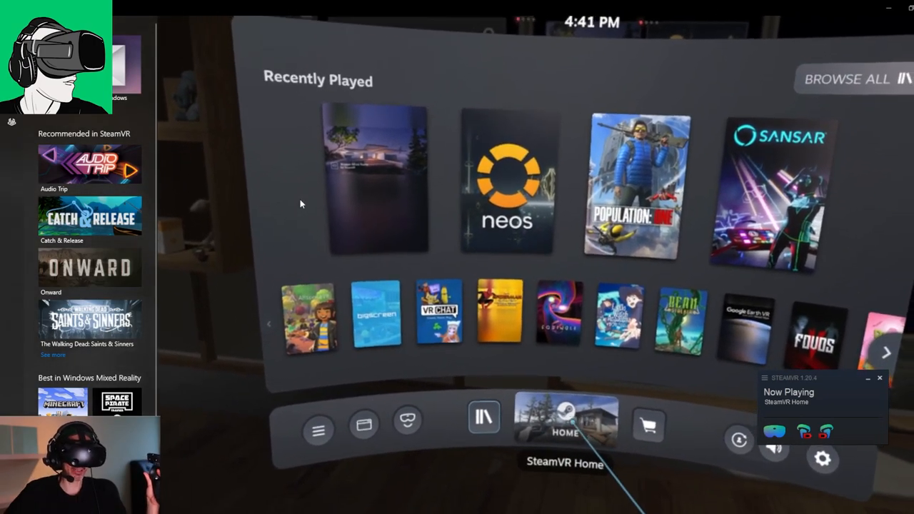
- Lower SteamVR Home's custom resolution multiplier to about 62% (2140 × 2092) in its video settings
left_click(567, 420)
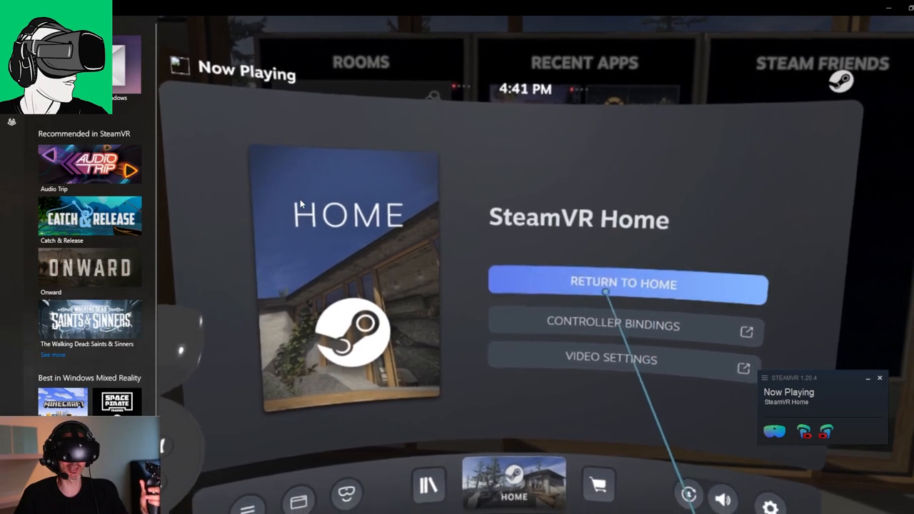
left_click(627, 368)
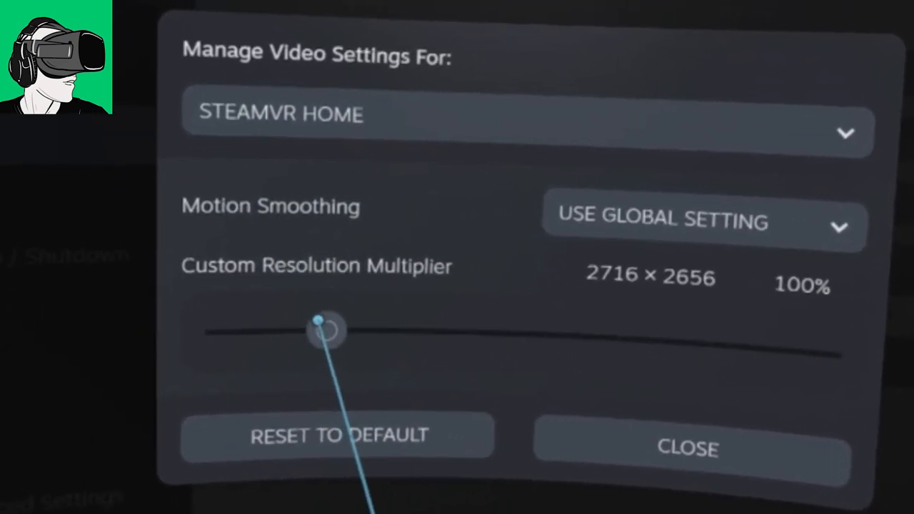
left_click_drag(320, 327, 271, 329)
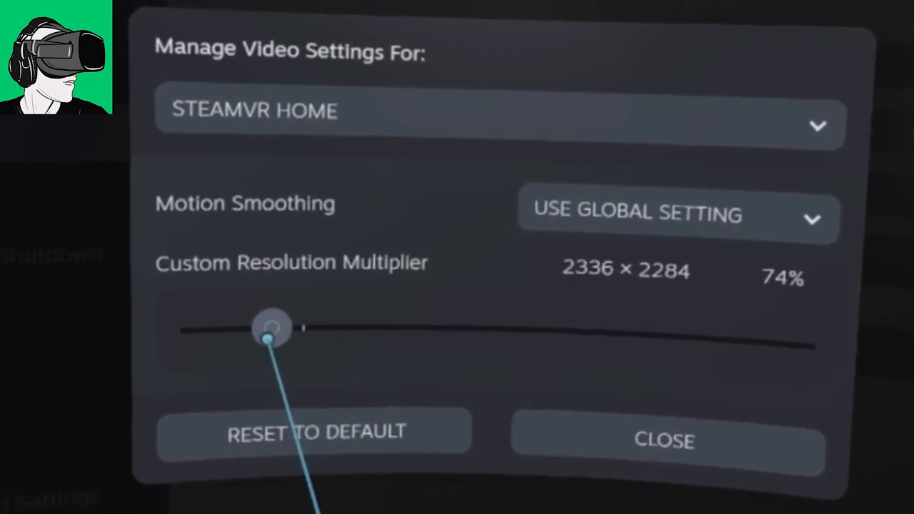
left_click_drag(271, 328, 240, 331)
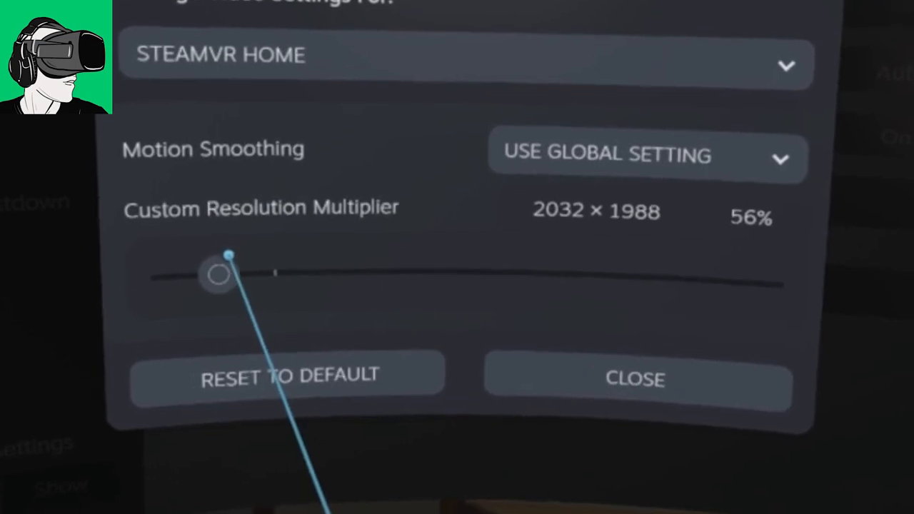
left_click_drag(217, 275, 231, 299)
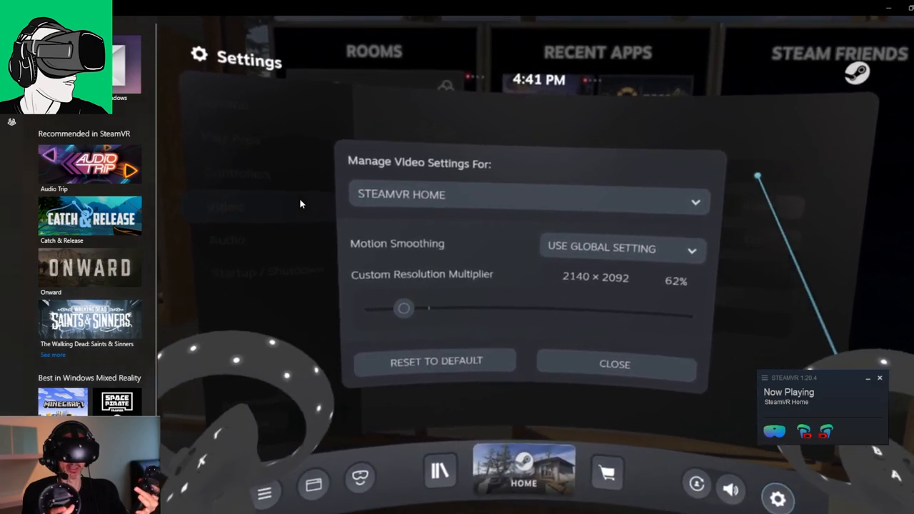
- Restore SteamVR Home's resolution multiplier to 100% and show the per-app video settings list
left_click(614, 364)
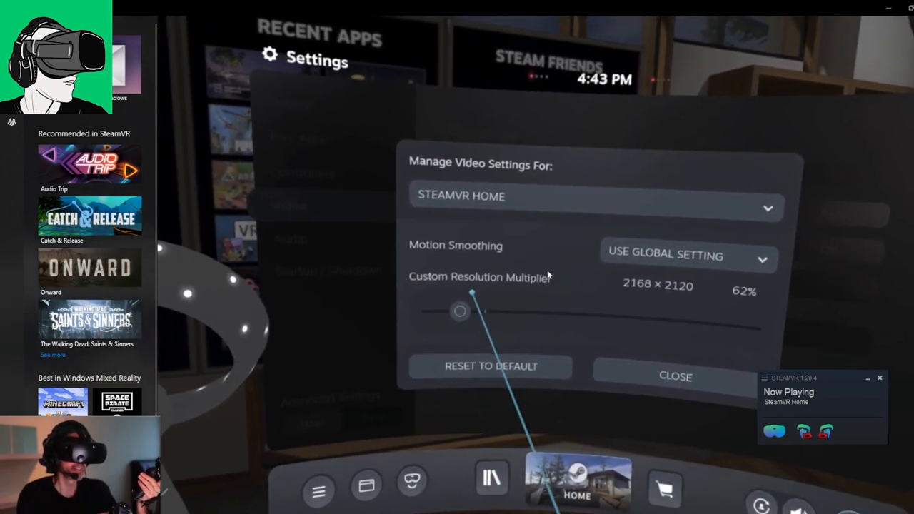
left_click_drag(460, 311, 460, 341)
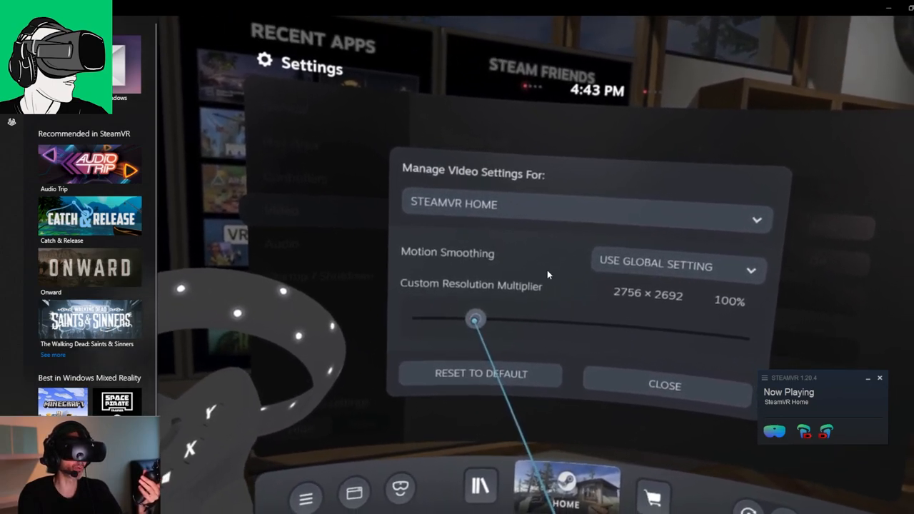
left_click_drag(474, 320, 454, 334)
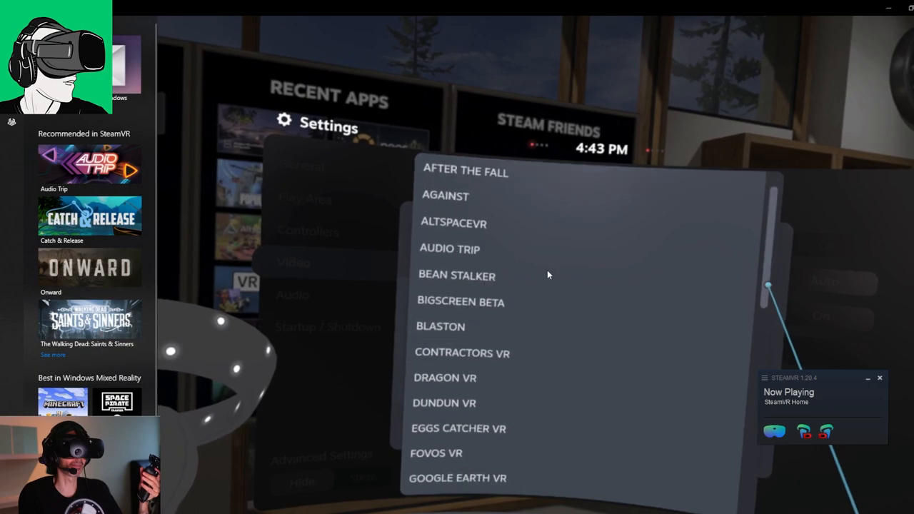
- Select Audio Trip and lower its custom resolution multiplier to 60% (2132 × 2084)
scroll("down", 3)
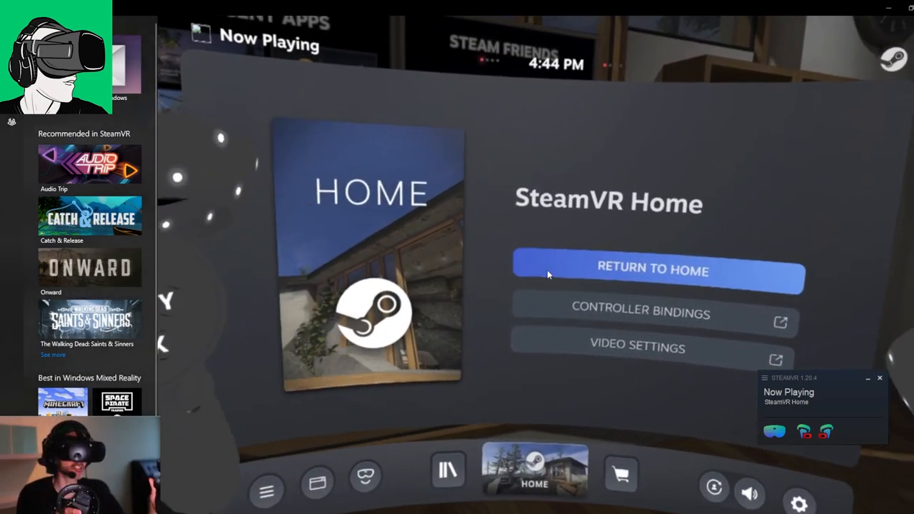
left_click(637, 347)
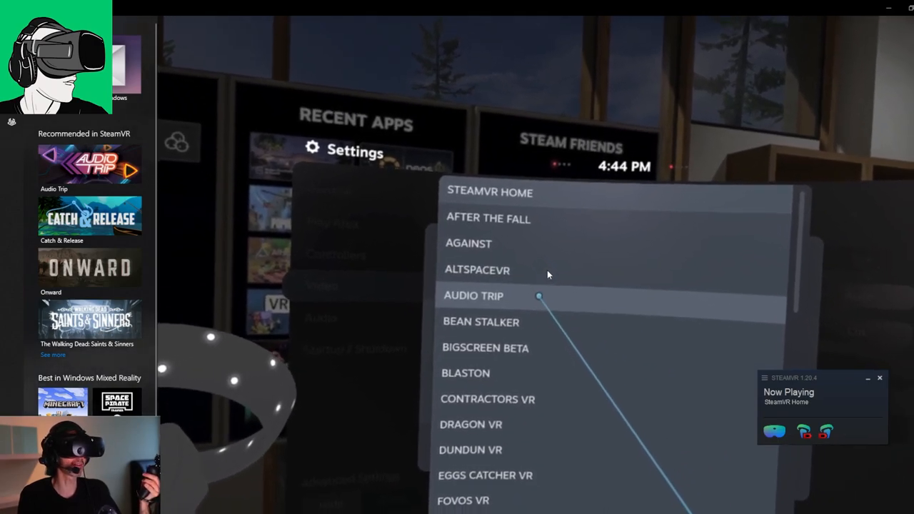
left_click(480, 296)
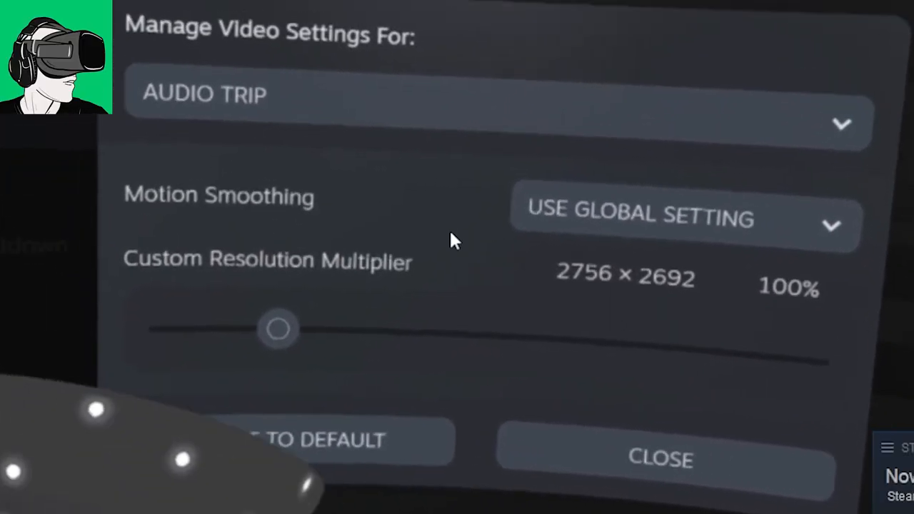
left_click_drag(277, 329, 206, 374)
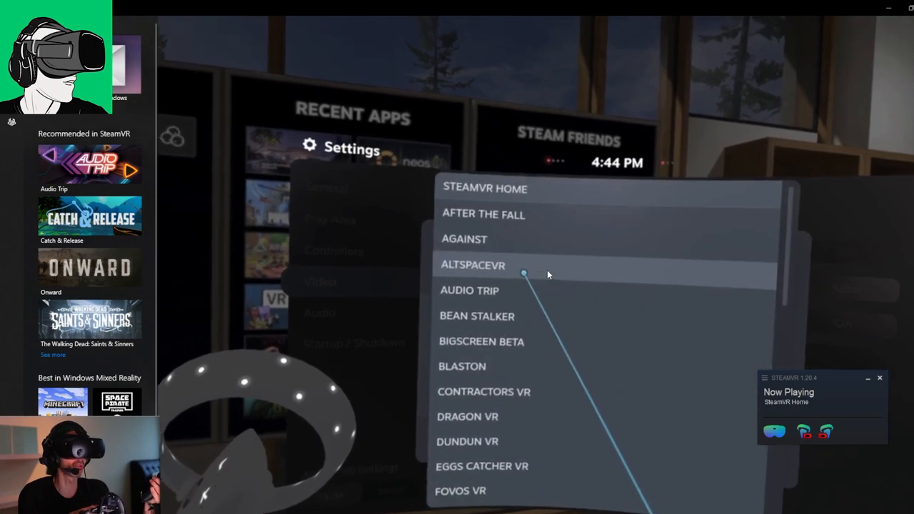
left_click(468, 291)
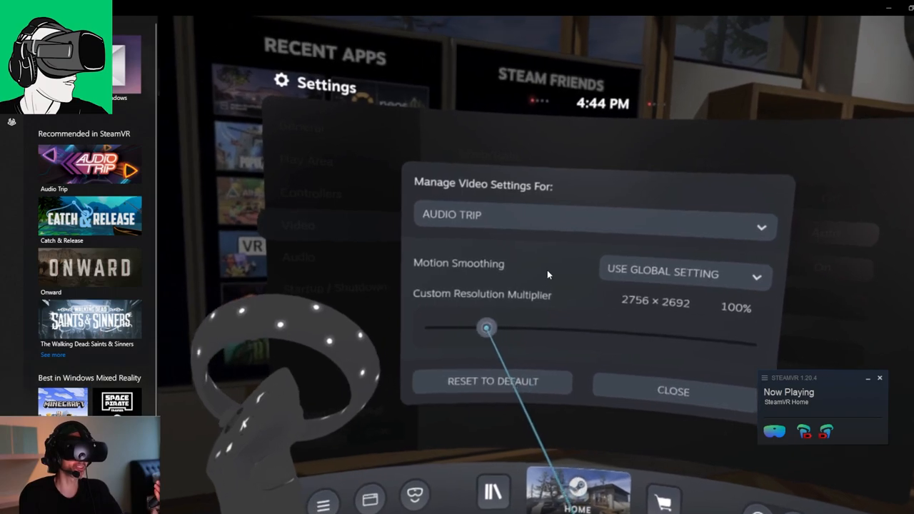
left_click_drag(486, 327, 454, 344)
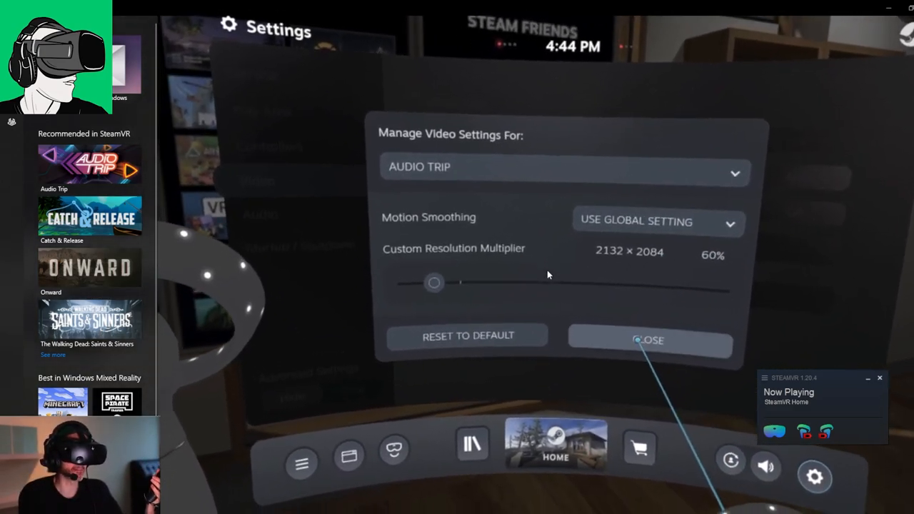
left_click(649, 340)
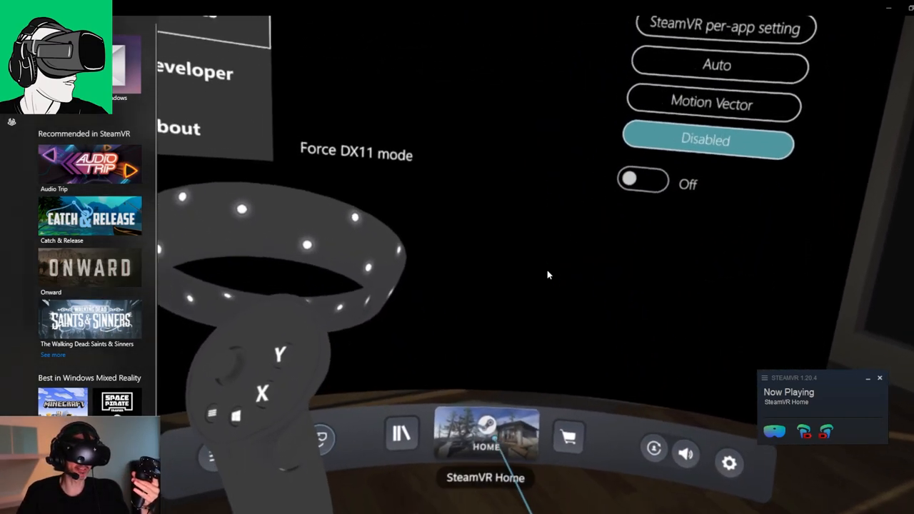
- Choose a new default SteamVR app motion reprojection mode such as Motion Vector
left_click(485, 443)
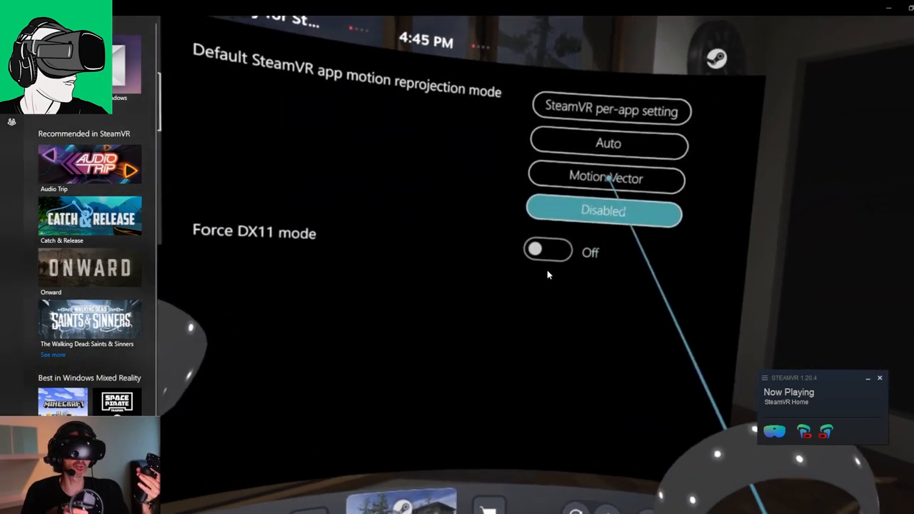
left_click(607, 177)
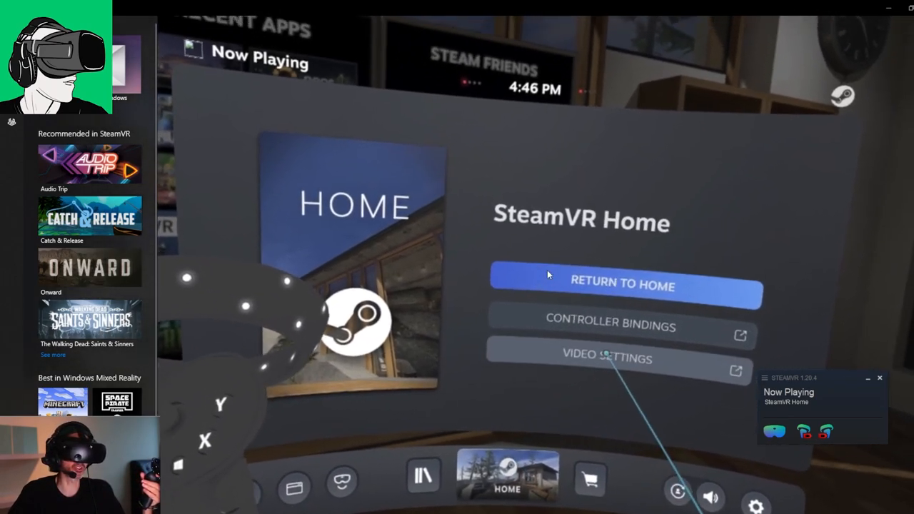
left_click(626, 284)
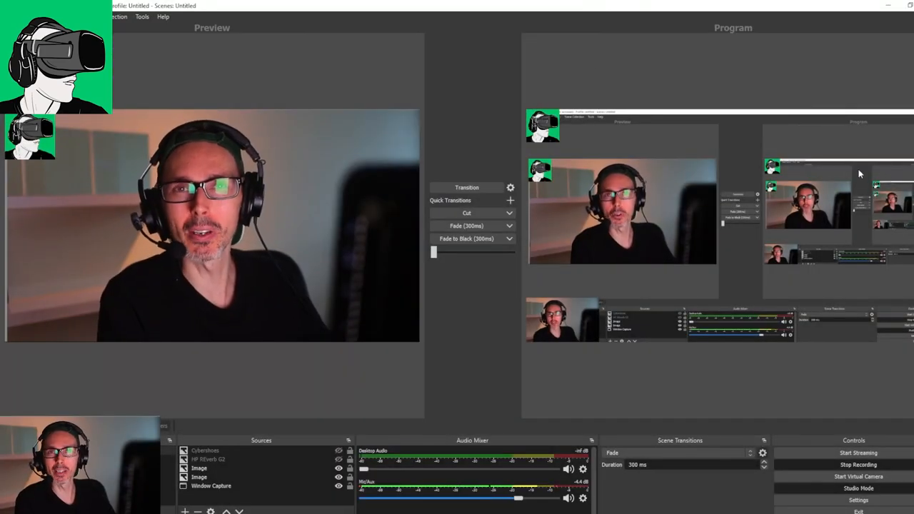
mouse_move(747, 415)
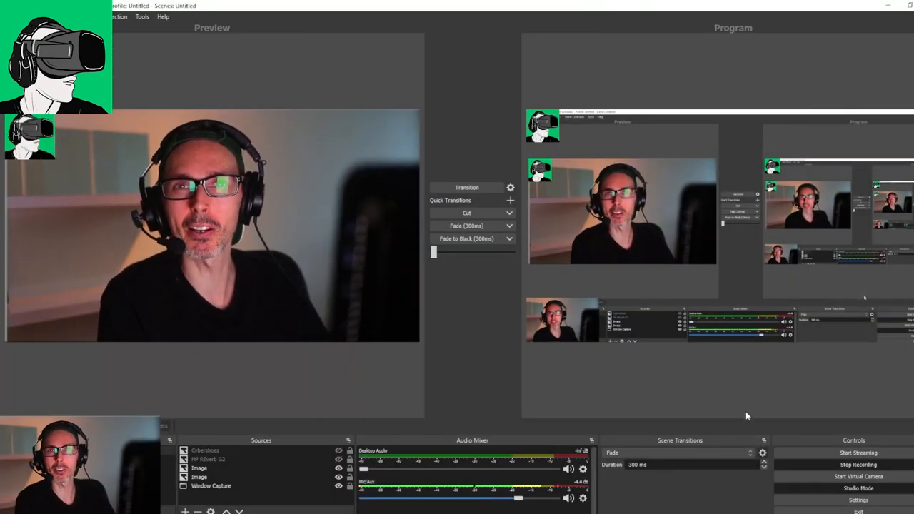
mouse_move(740, 431)
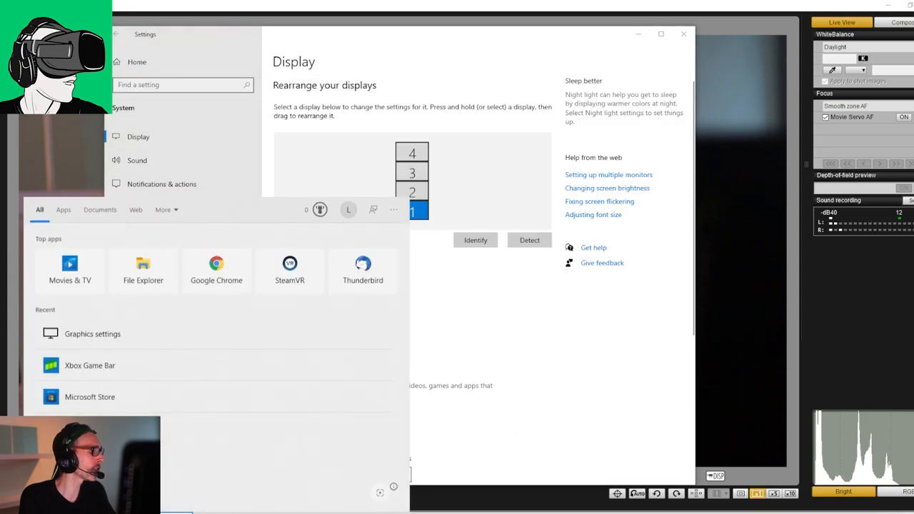
- Search Start for 'graohics' and open the Graphics settings best match
type("graohics")
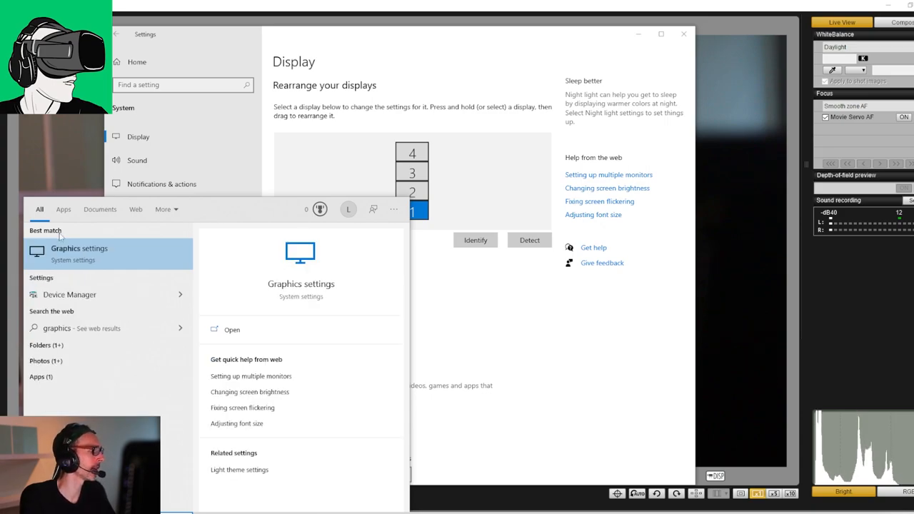
left_click(79, 254)
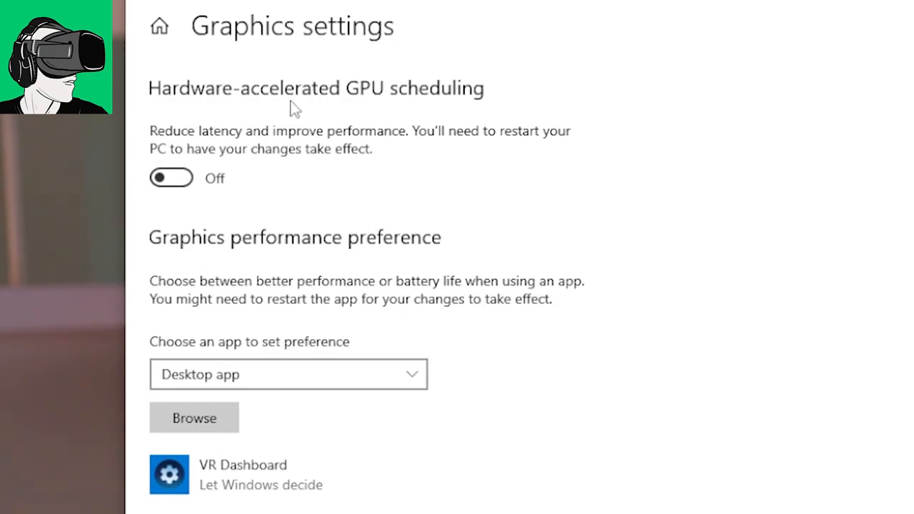
mouse_move(200, 188)
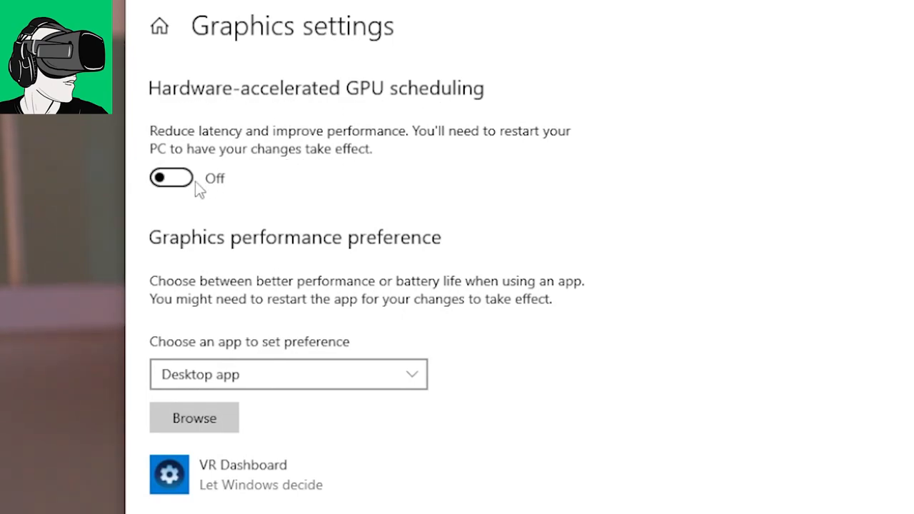
mouse_move(223, 194)
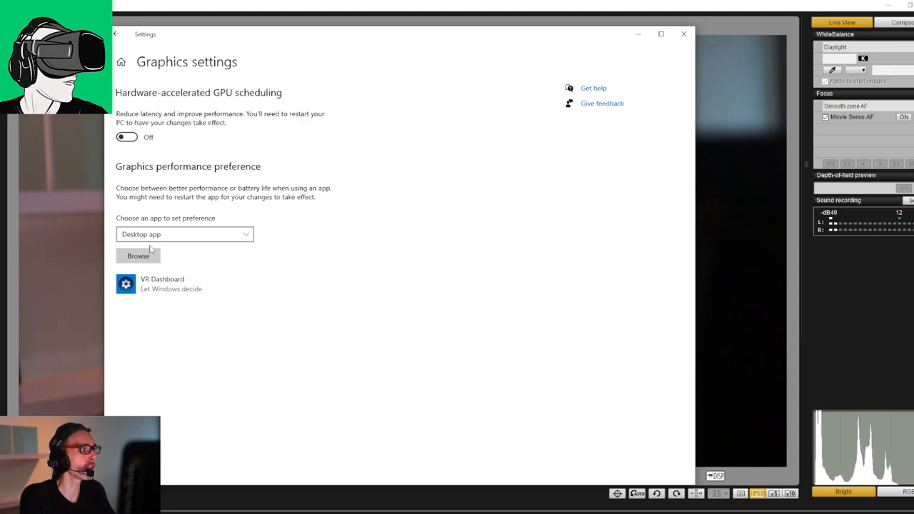
- Browse for an app under graphics performance preference, then cancel without adding one
left_click(137, 256)
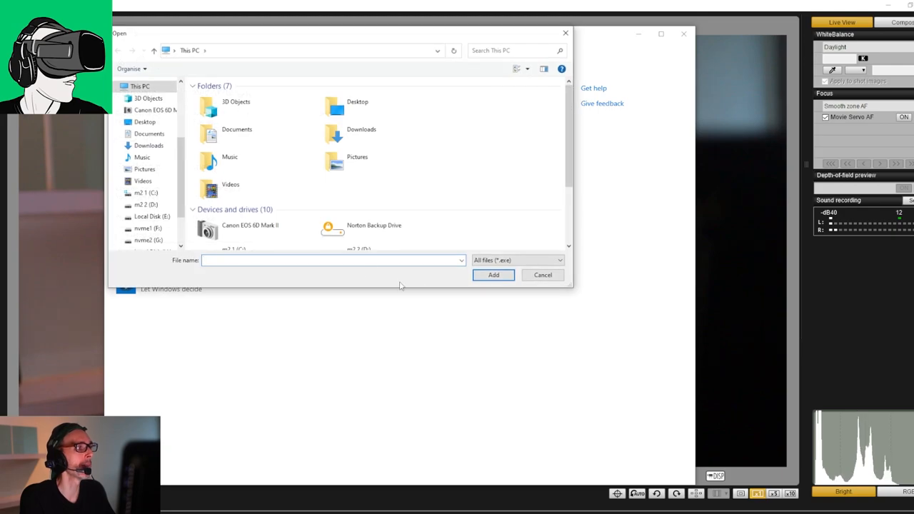
left_click(543, 274)
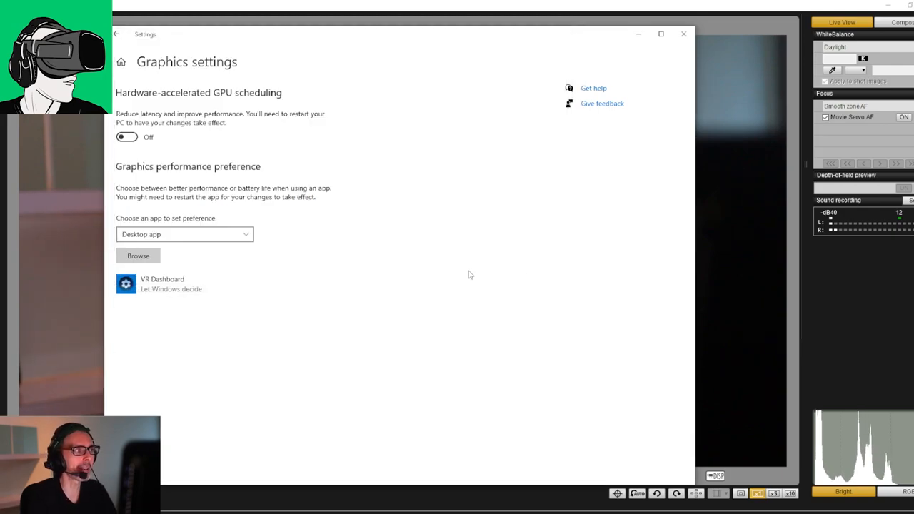
mouse_move(466, 260)
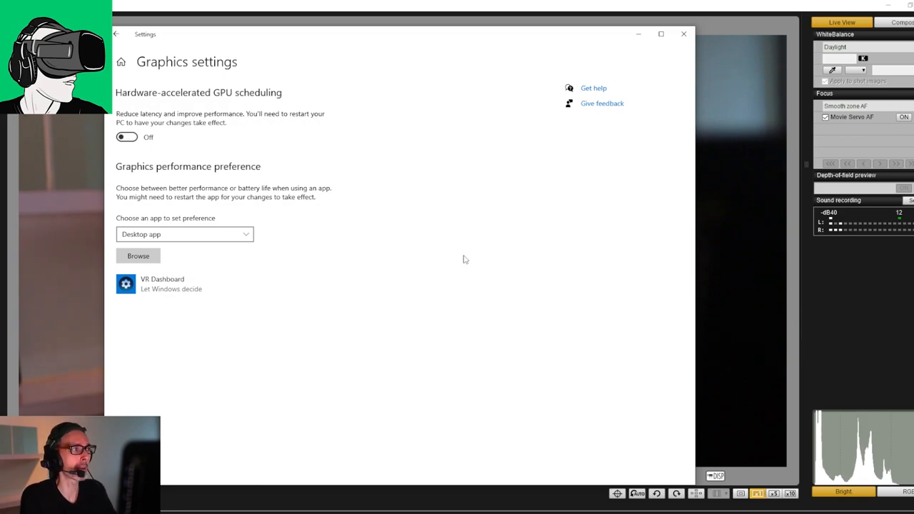
mouse_move(442, 281)
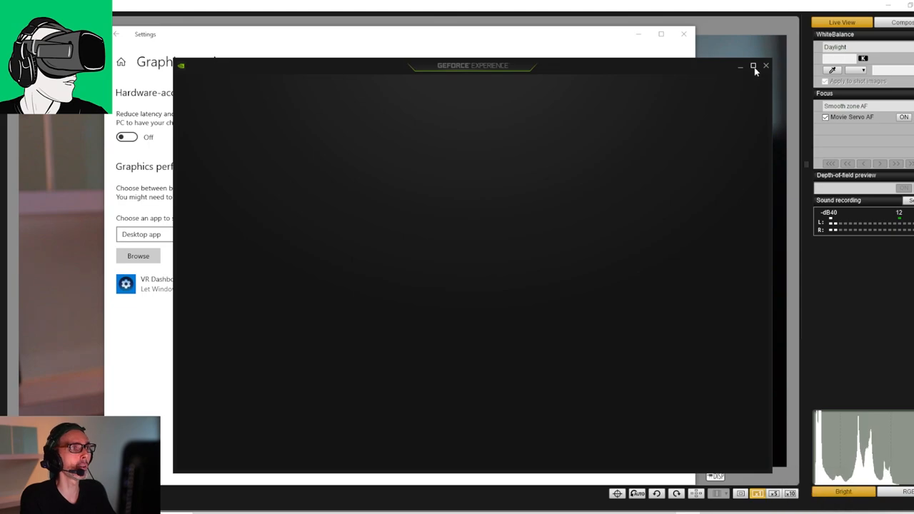
- Maximize GeForce Experience and review the General settings showing overlay and driver downloads off
left_click(751, 68)
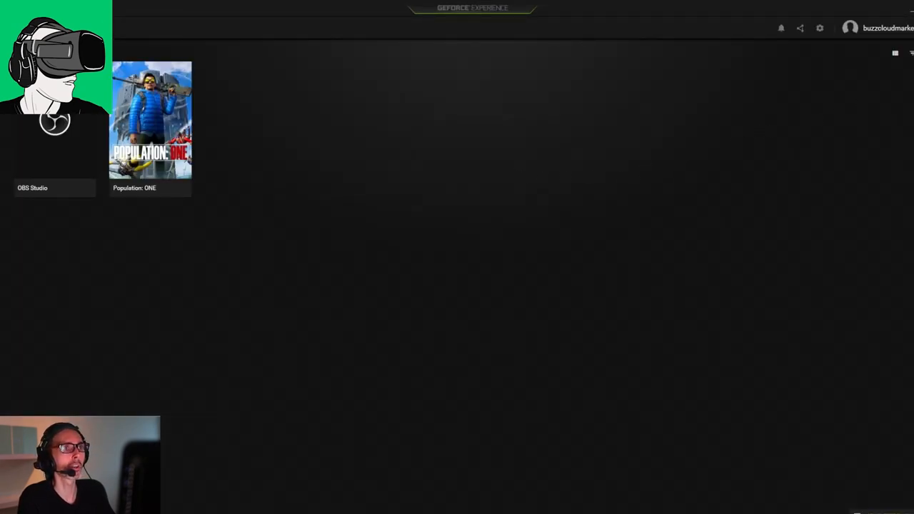
left_click(819, 29)
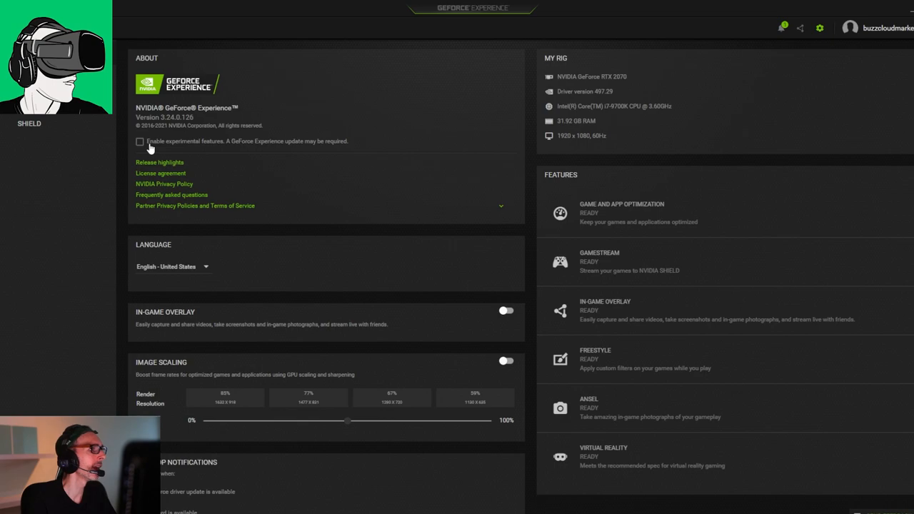
mouse_move(260, 151)
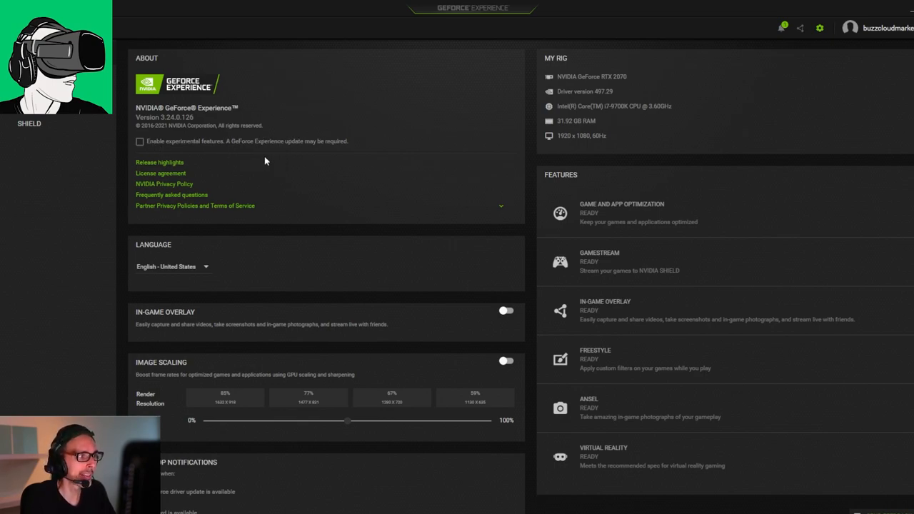
scroll("down", 3)
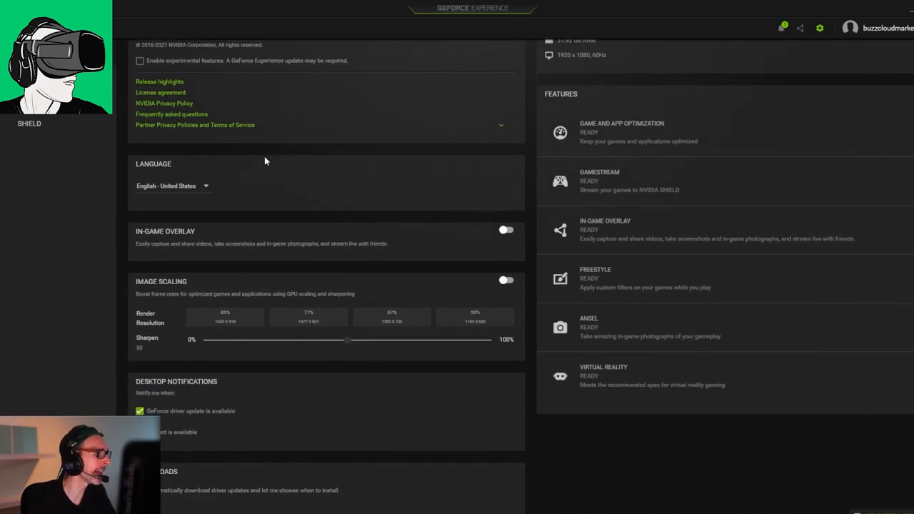
mouse_move(269, 497)
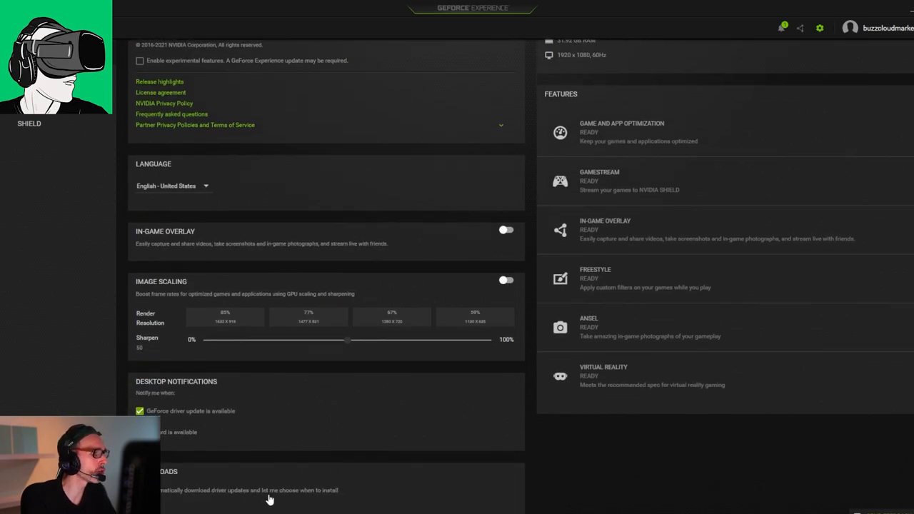
mouse_move(249, 504)
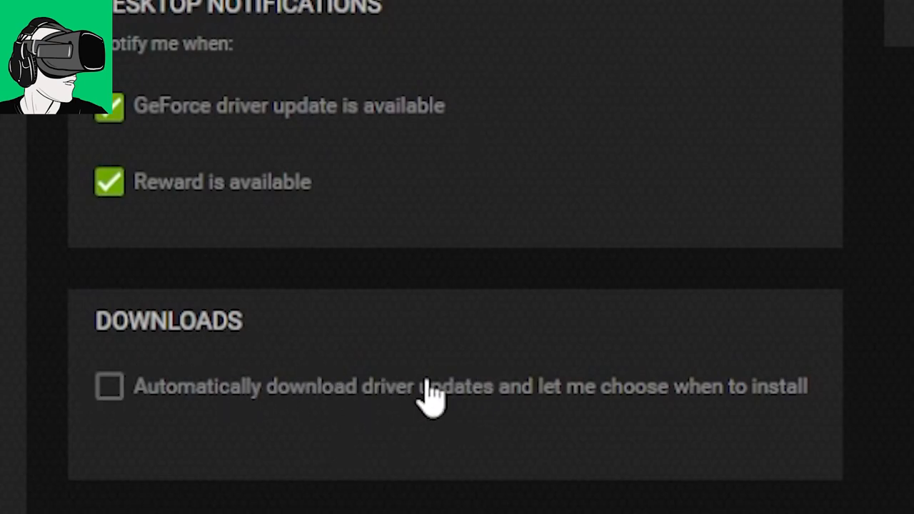
mouse_move(271, 364)
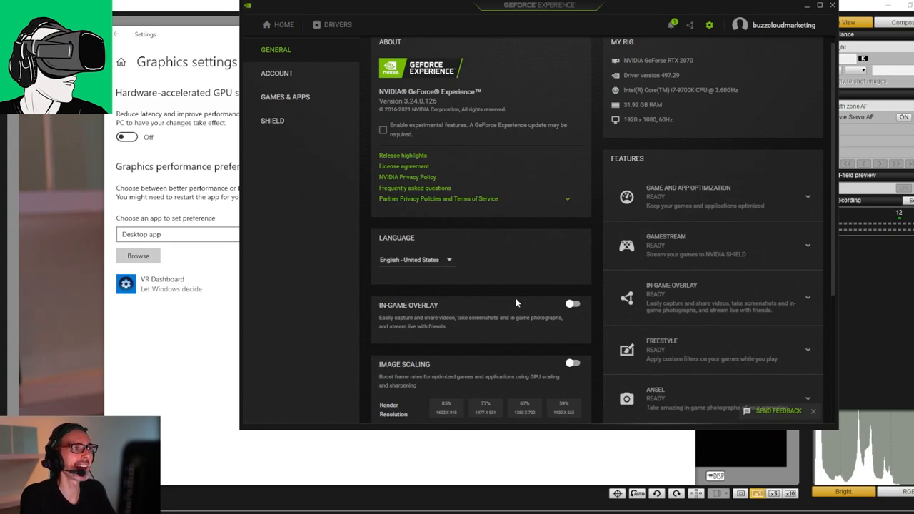
mouse_move(271, 99)
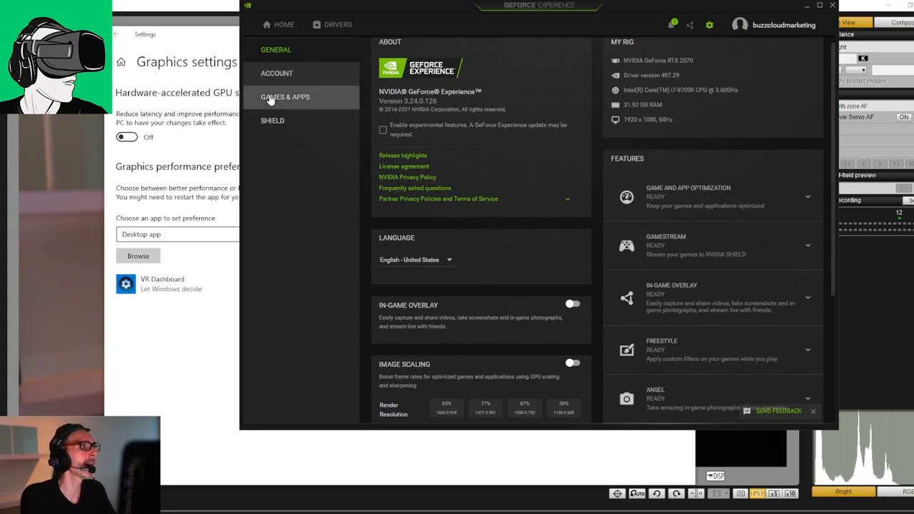
- Show the Games & Apps settings with automatic optimization of new games unchecked
left_click(286, 97)
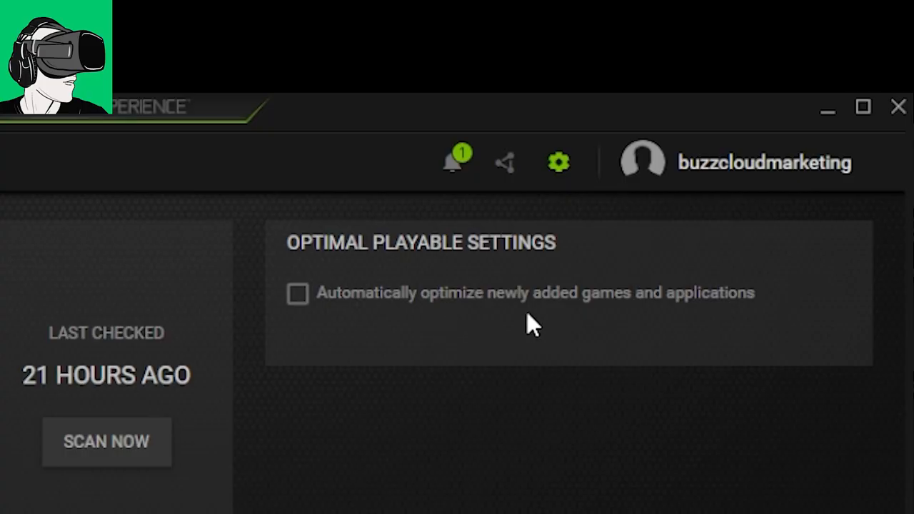
mouse_move(697, 335)
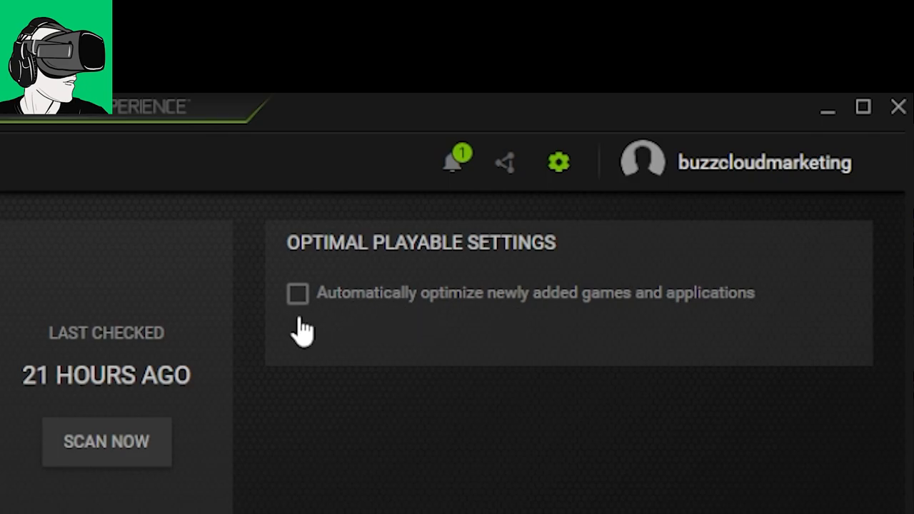
mouse_move(328, 341)
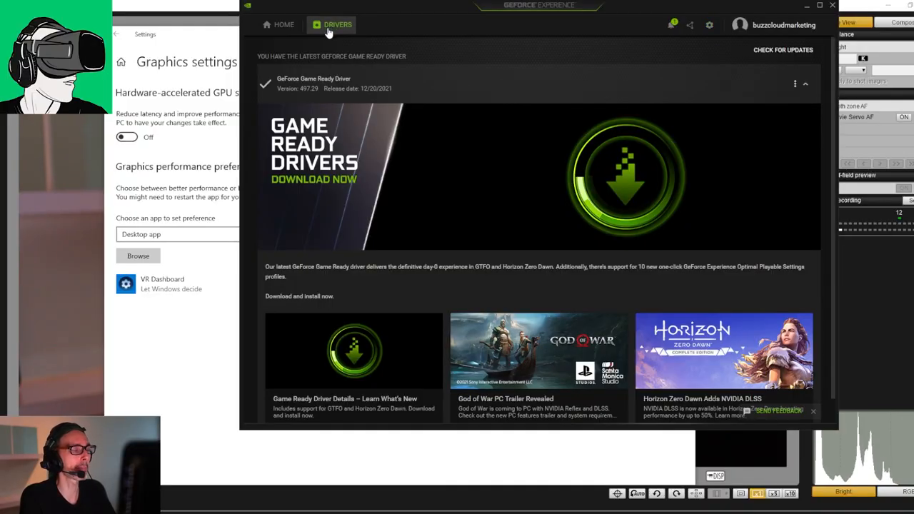
- Return to the GeForce Experience home library listing OBS Studio and Population: ONE
left_click(279, 24)
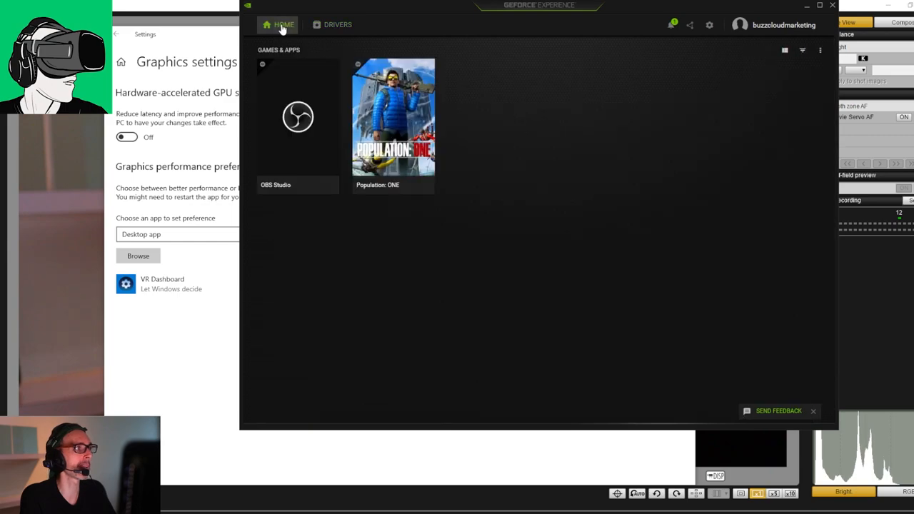
mouse_move(334, 29)
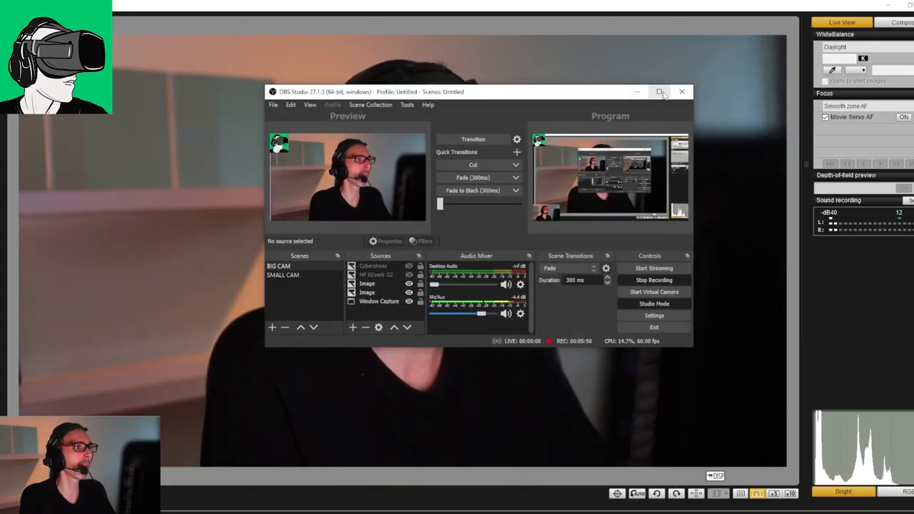
- Maximize the OBS Studio window showing the webcam scene in preview and program
left_click(659, 91)
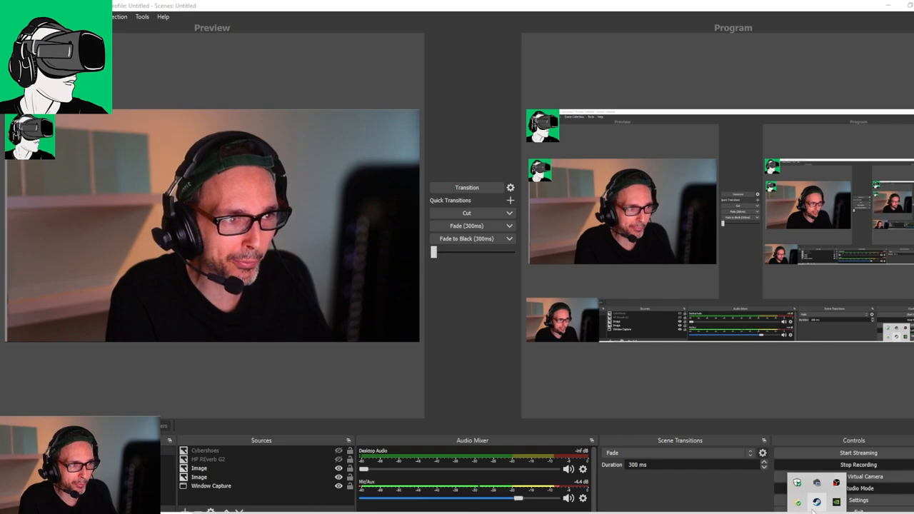
mouse_move(814, 502)
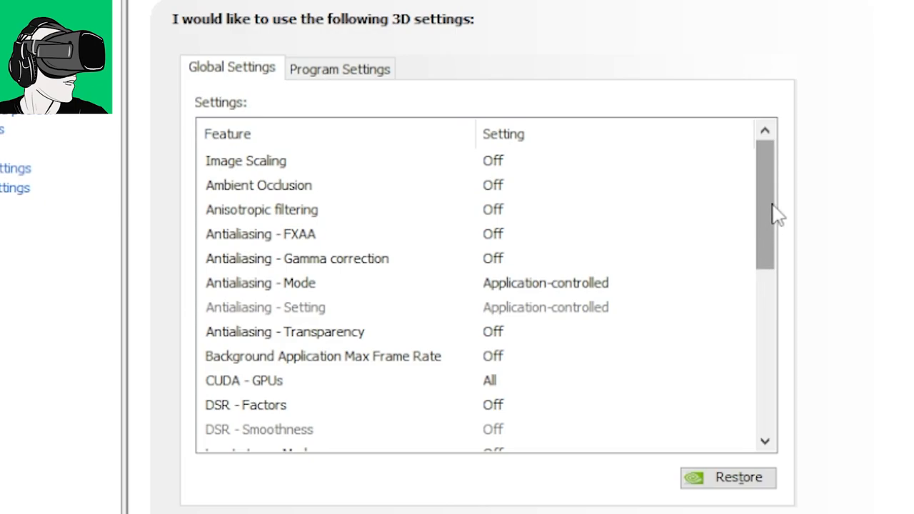
mouse_move(769, 208)
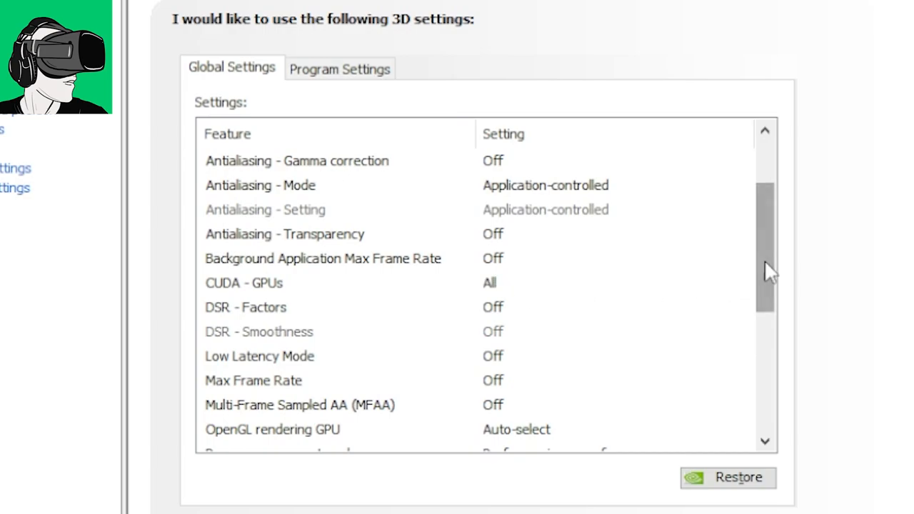
- Scroll the global 3D settings to Power management (maximum performance) and VR pre-rendered frames (3)
scroll("down", 3)
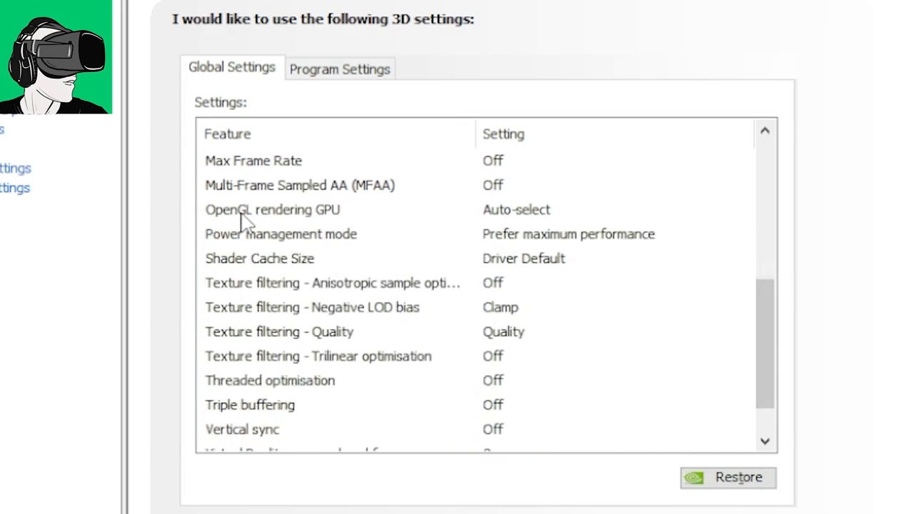
mouse_move(329, 257)
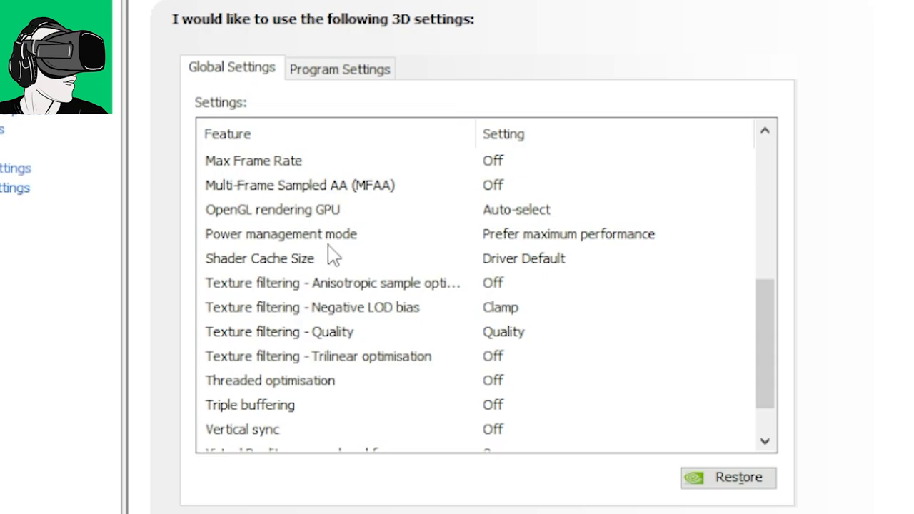
mouse_move(617, 249)
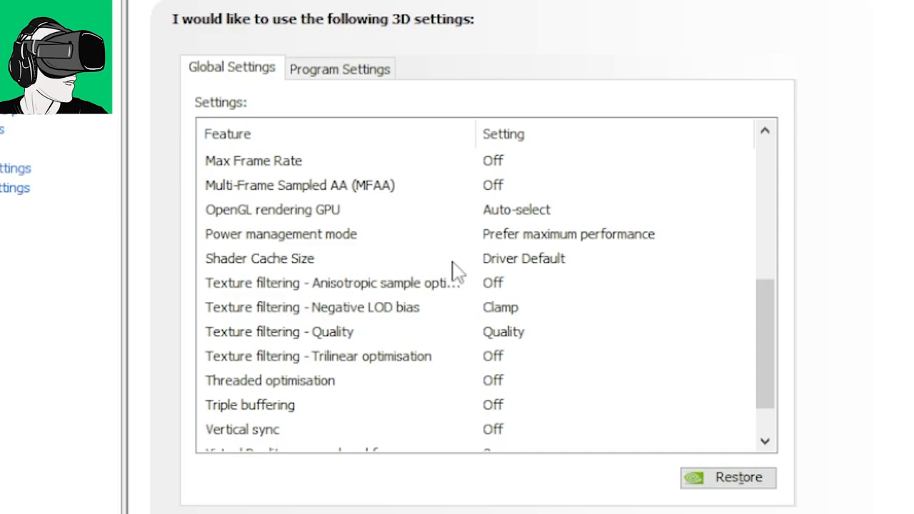
mouse_move(378, 323)
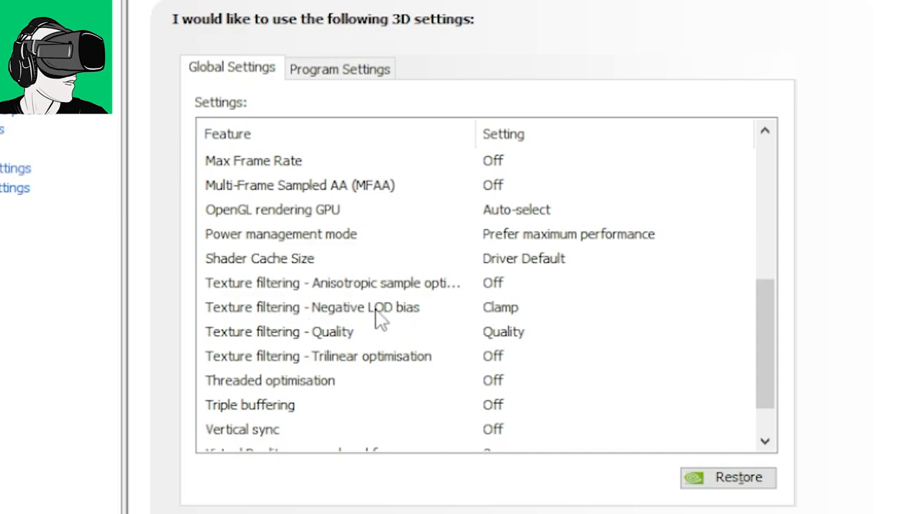
mouse_move(341, 332)
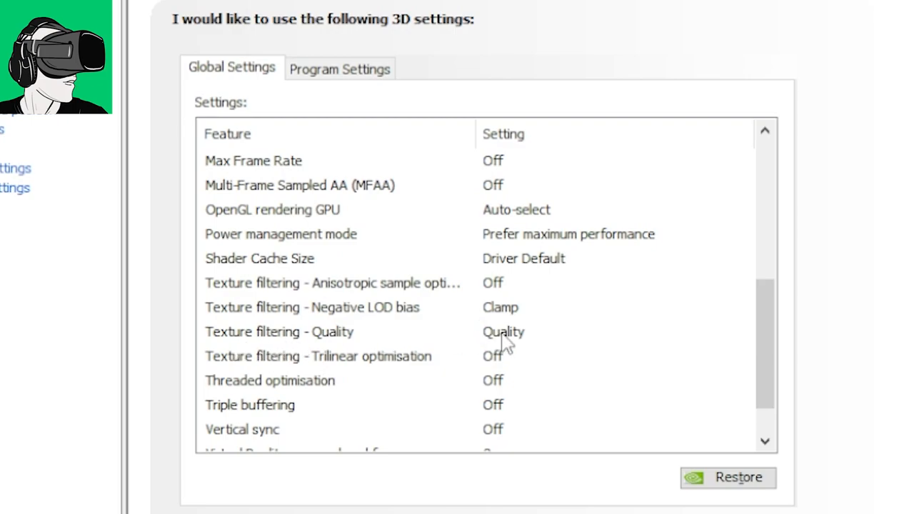
scroll("down", 3)
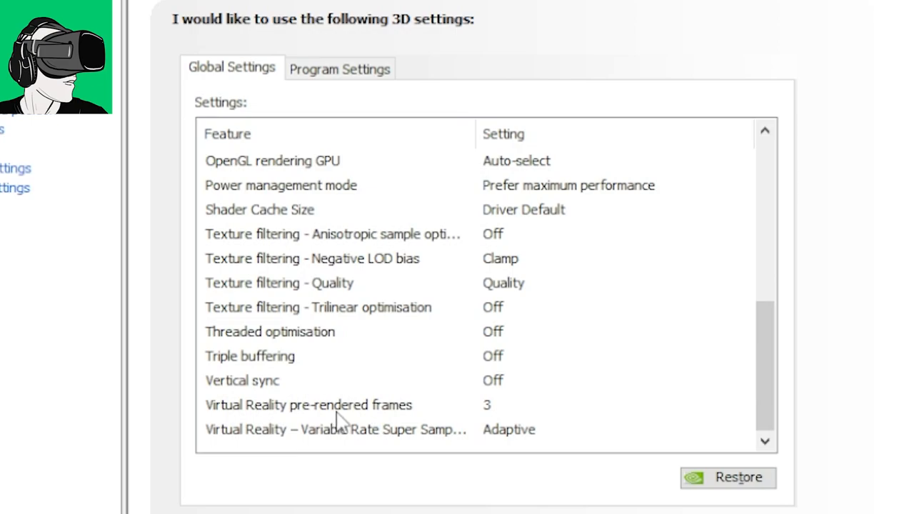
mouse_move(487, 429)
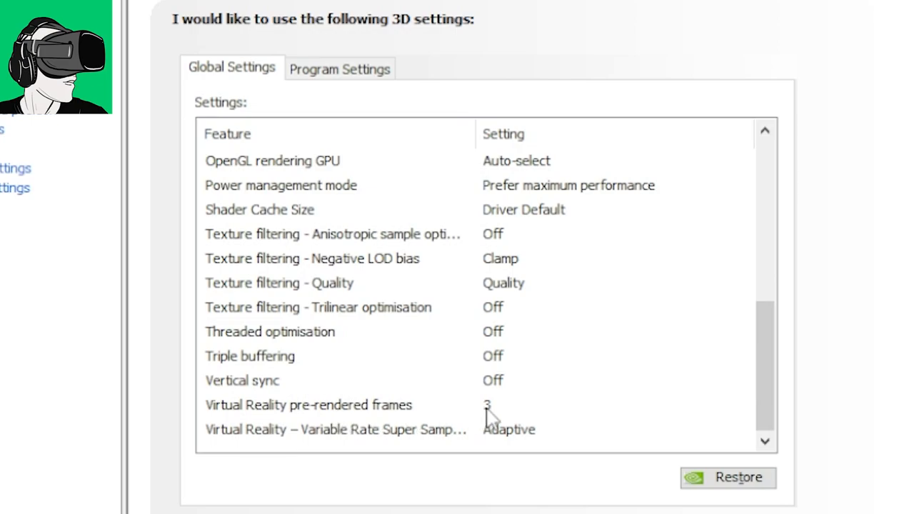